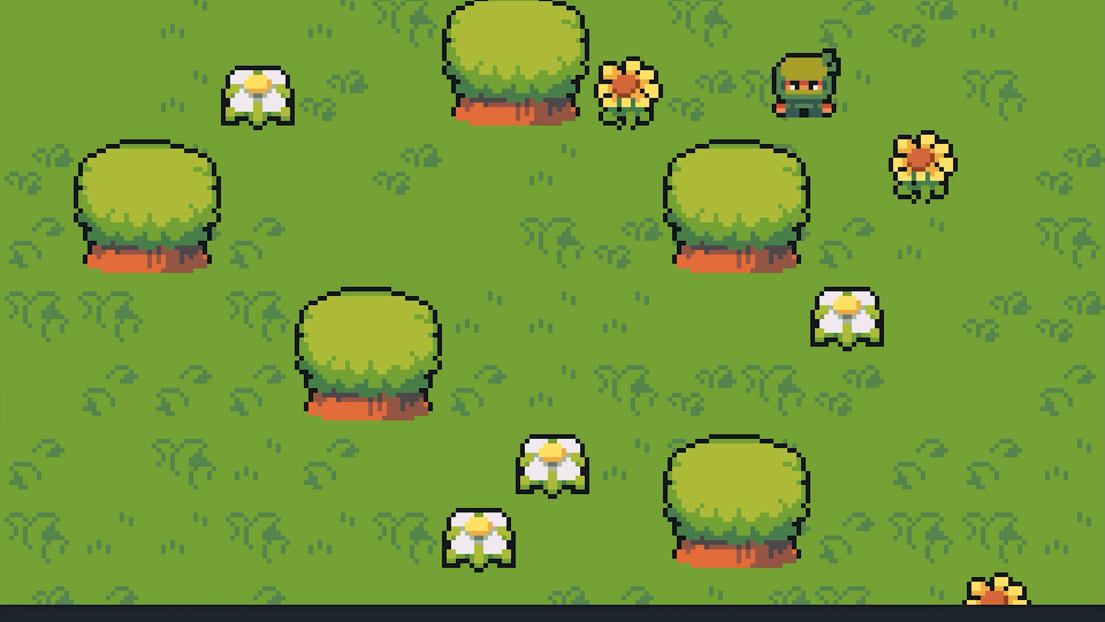
- Show player.gd in the Script workspace with its repeating updateAnimation errors listed
key(ArrowDown)
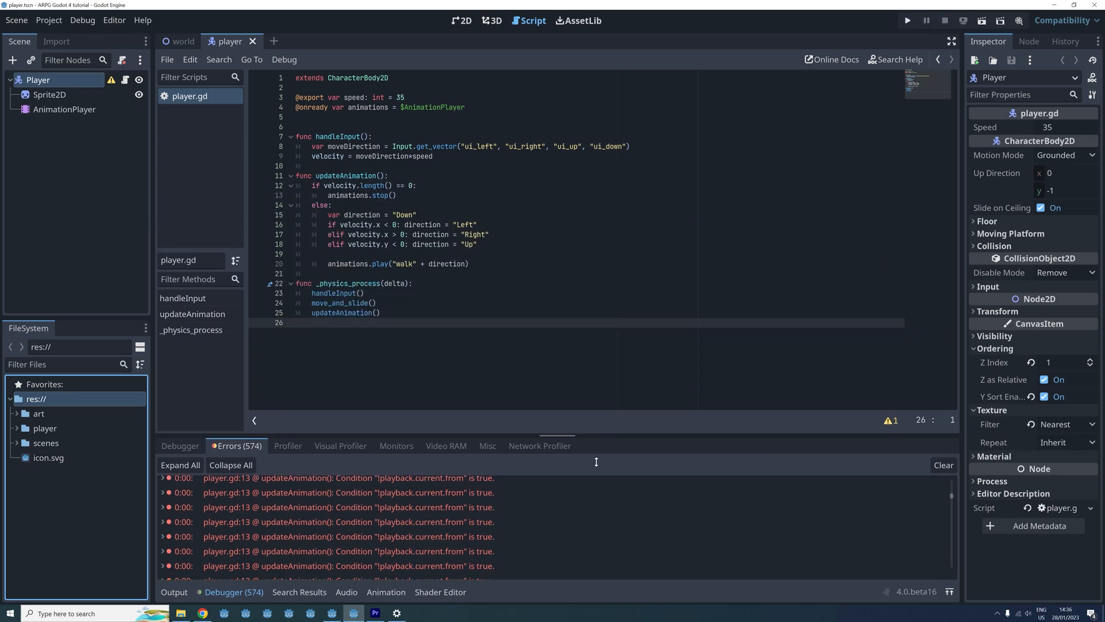
- Guard animations.stop() on line 13 with 'if animations.is_playing():' and indent it
click(417, 186)
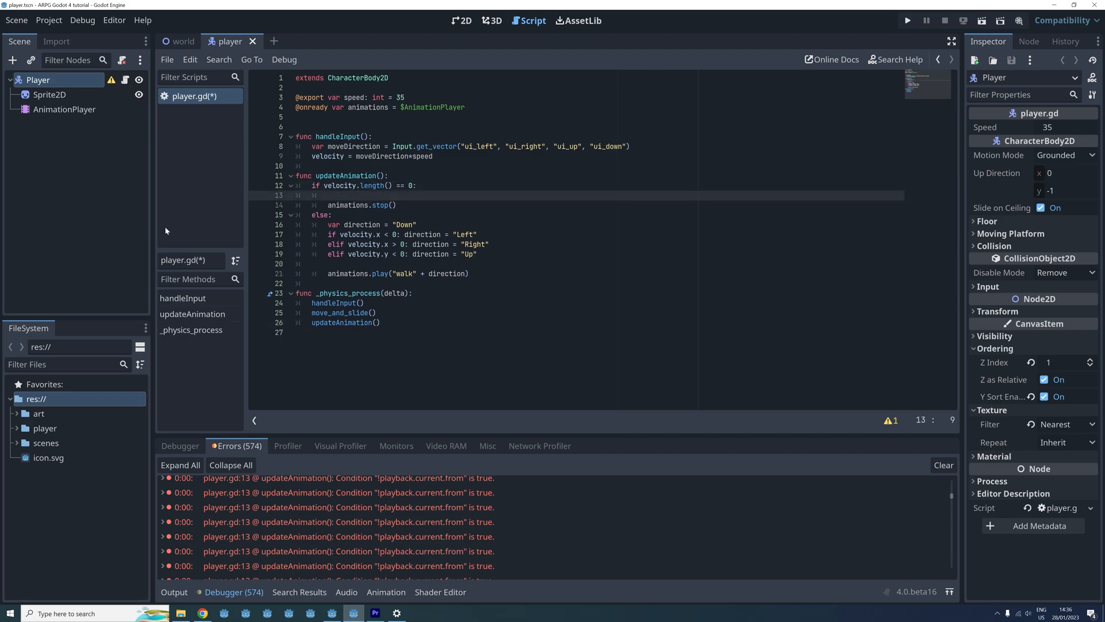
text(if animations.)
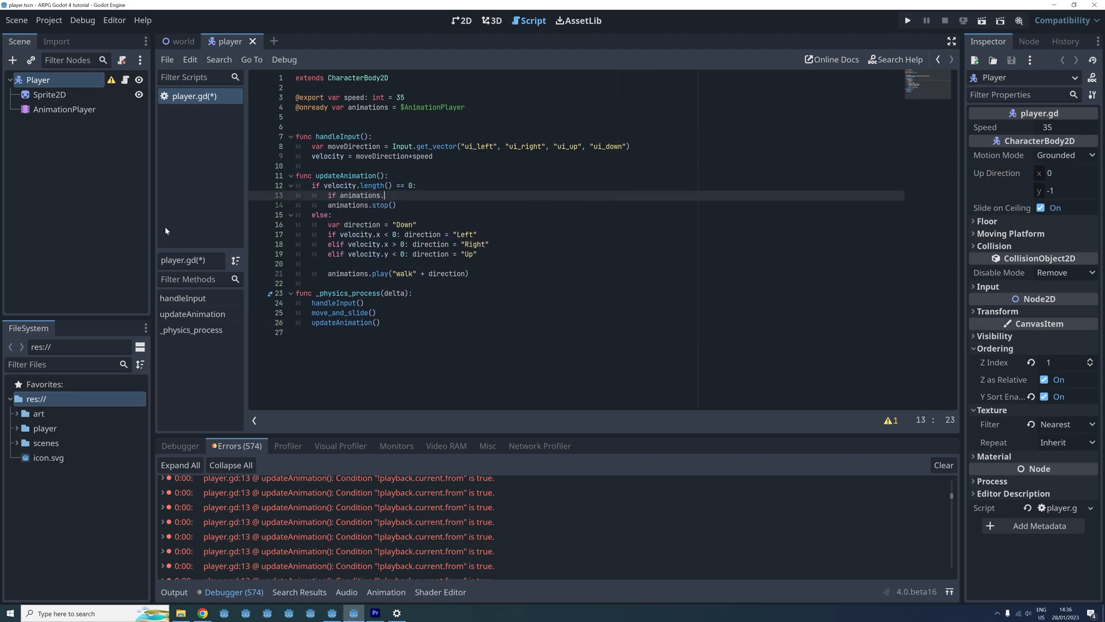
text(is_playing():)
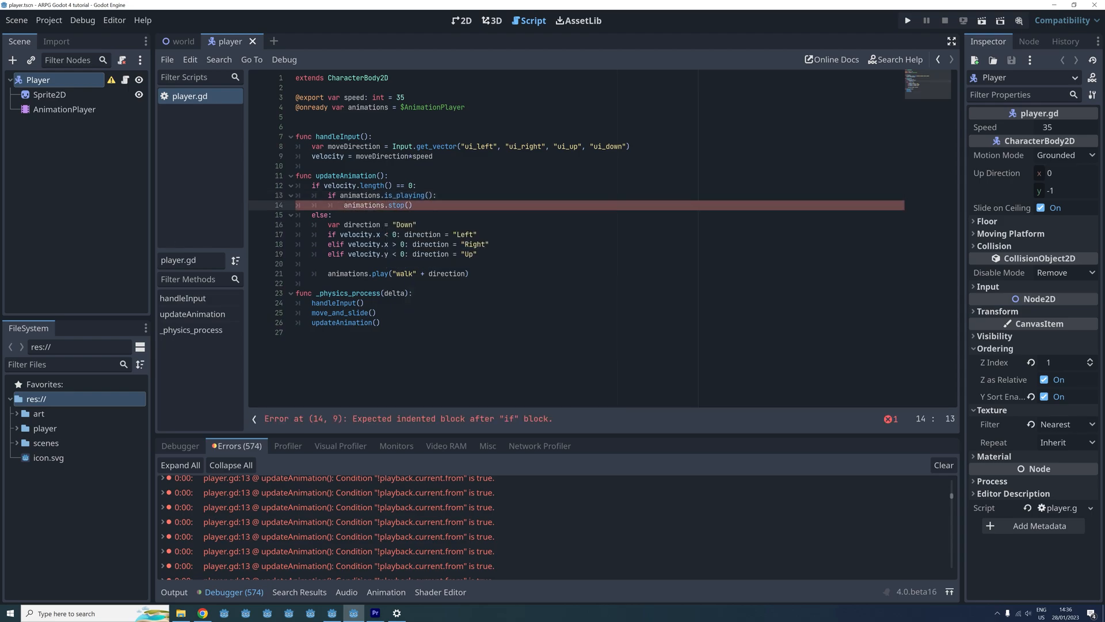
click(908, 20)
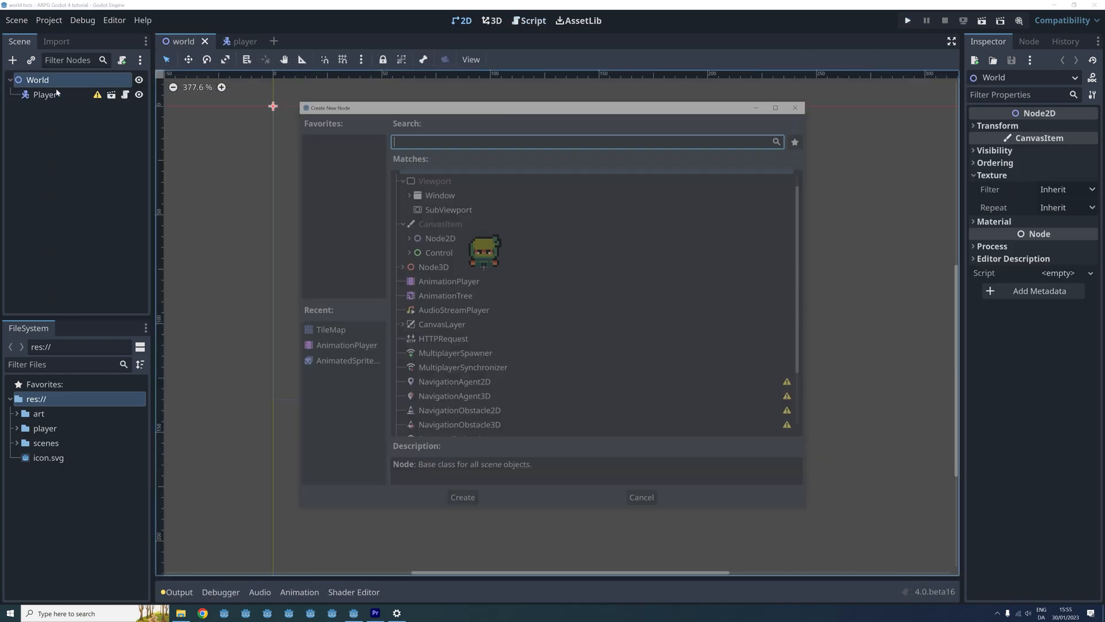
- Create a TileMap node under World and assign it a New TileSet
text(tilemap)
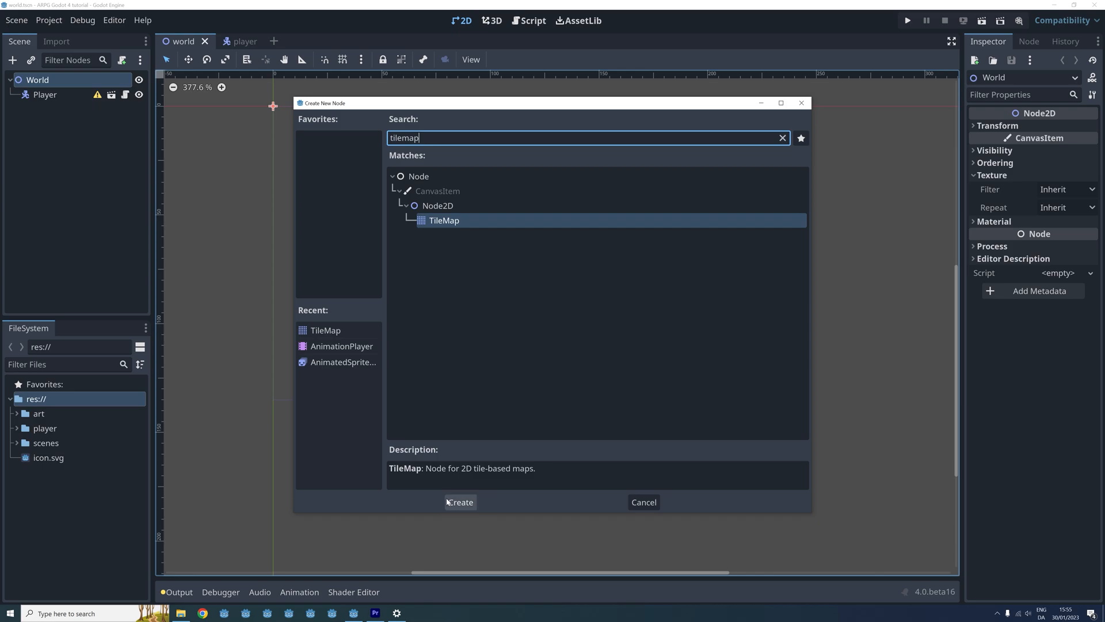
click(459, 502)
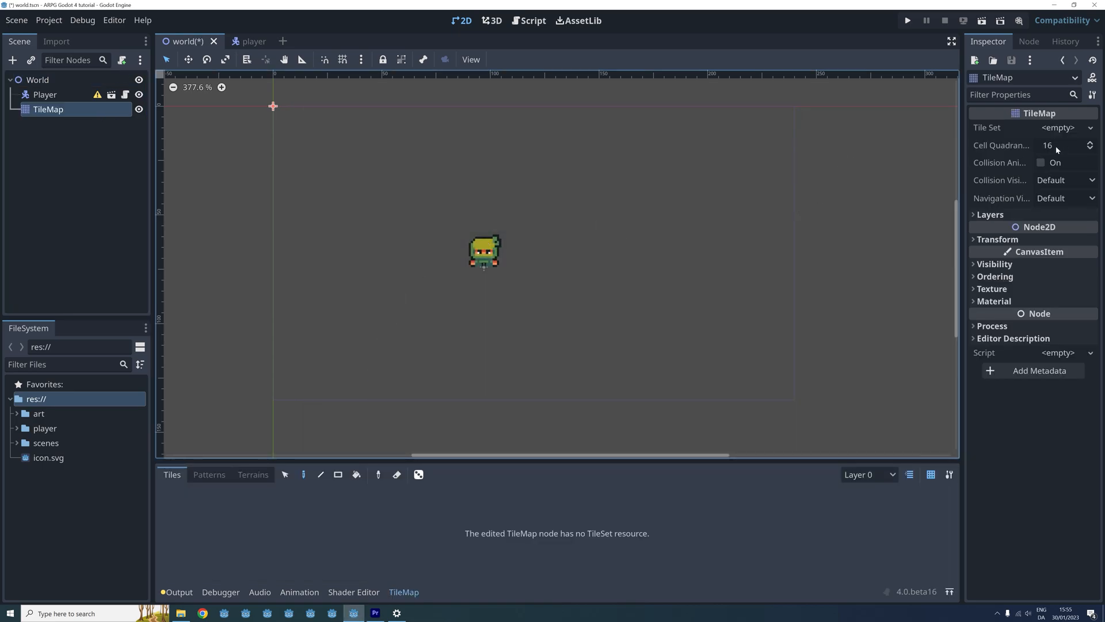
click(1058, 128)
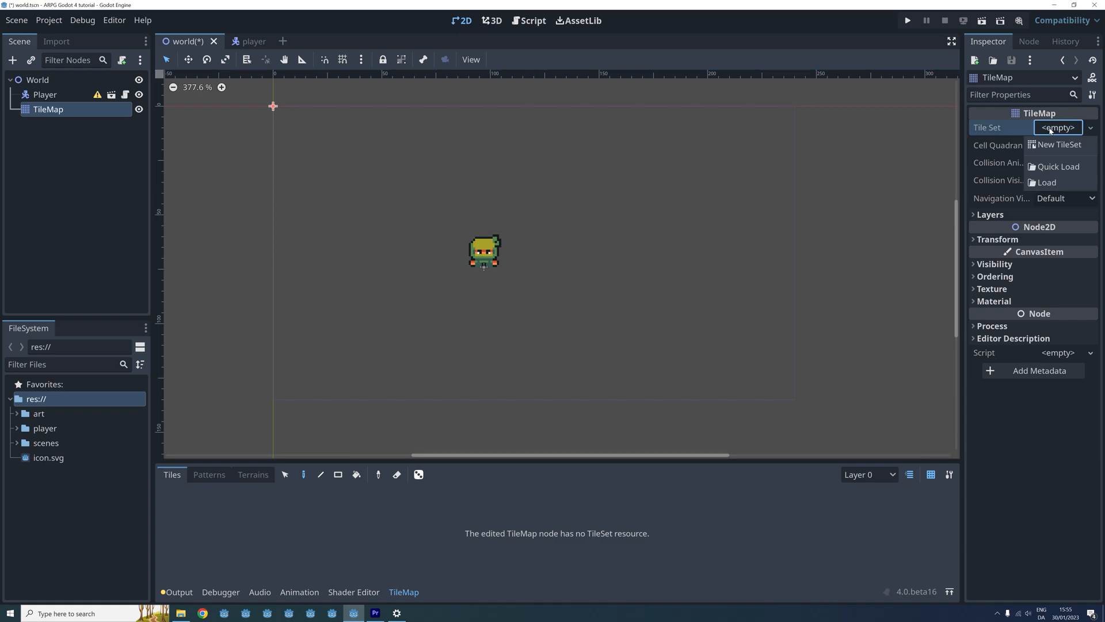
click(1058, 144)
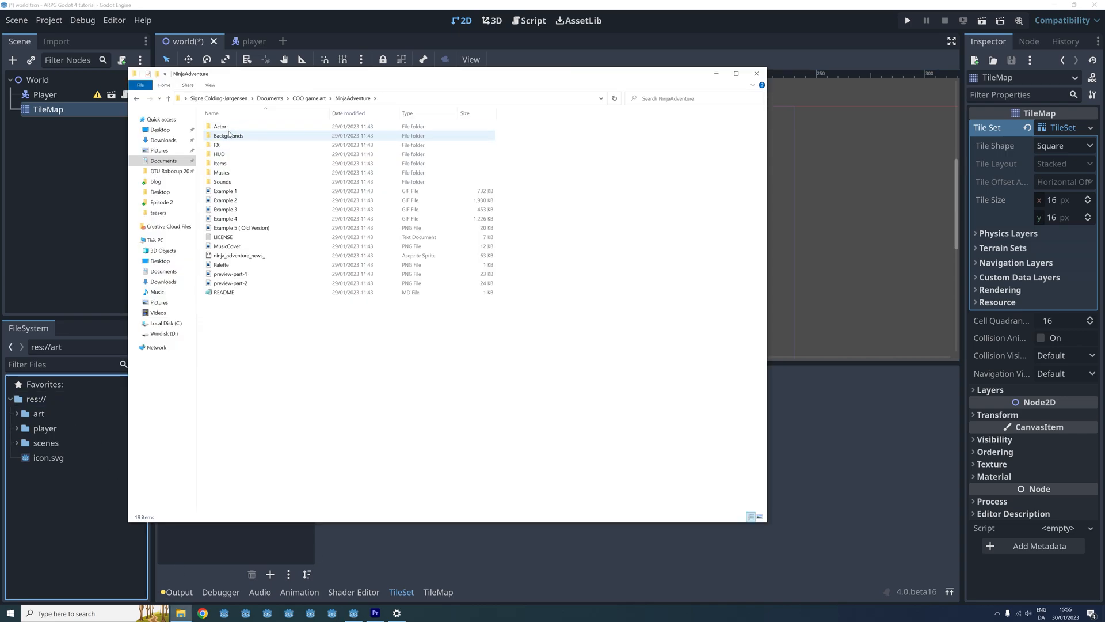
- Open Backgrounds > Tilesets and select TilesetFloor and TilesetNature to drag into Godot
double_click(229, 135)
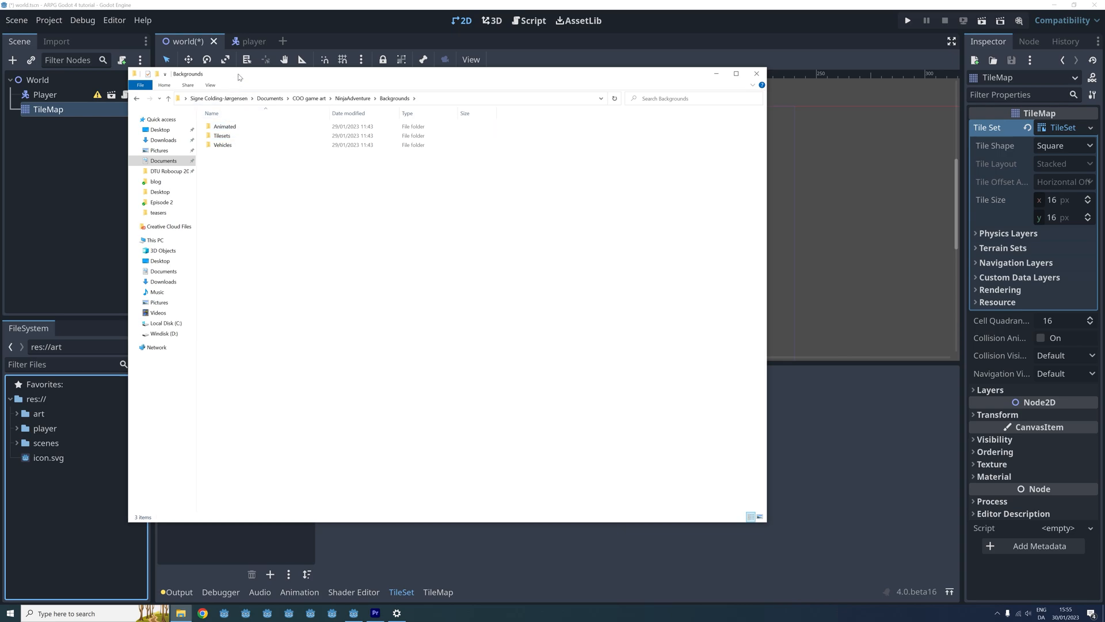
click(345, 123)
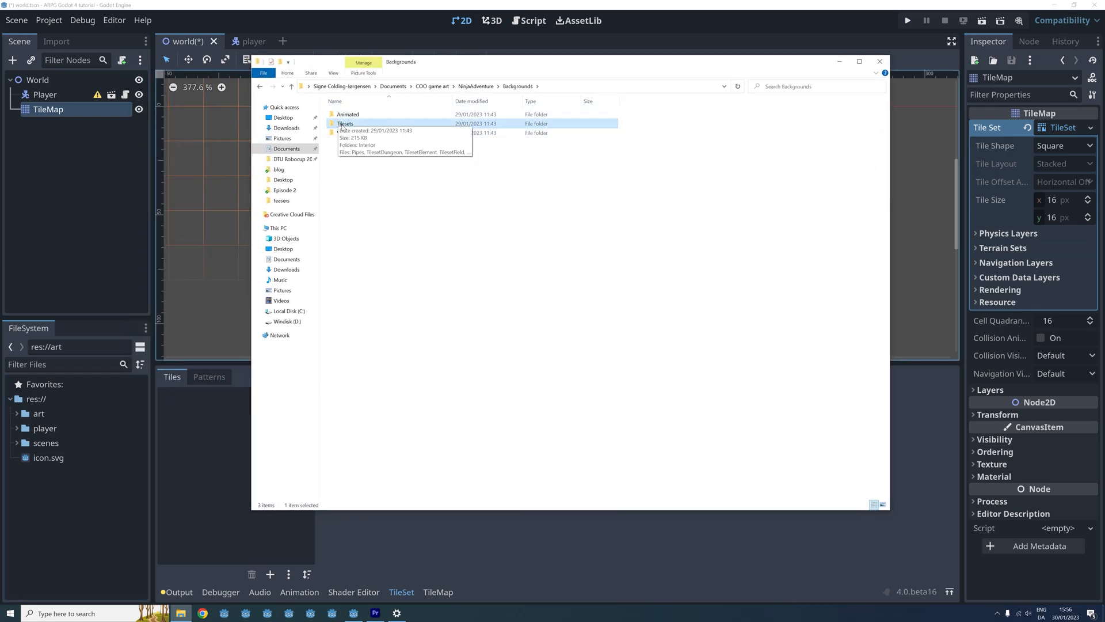
double_click(345, 123)
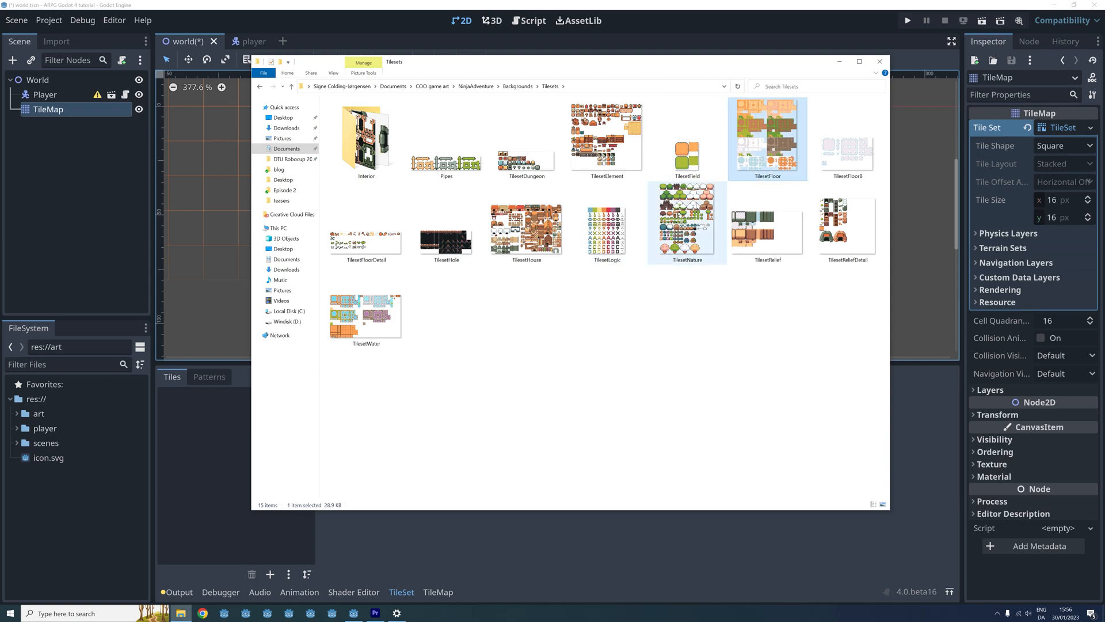
click(686, 223)
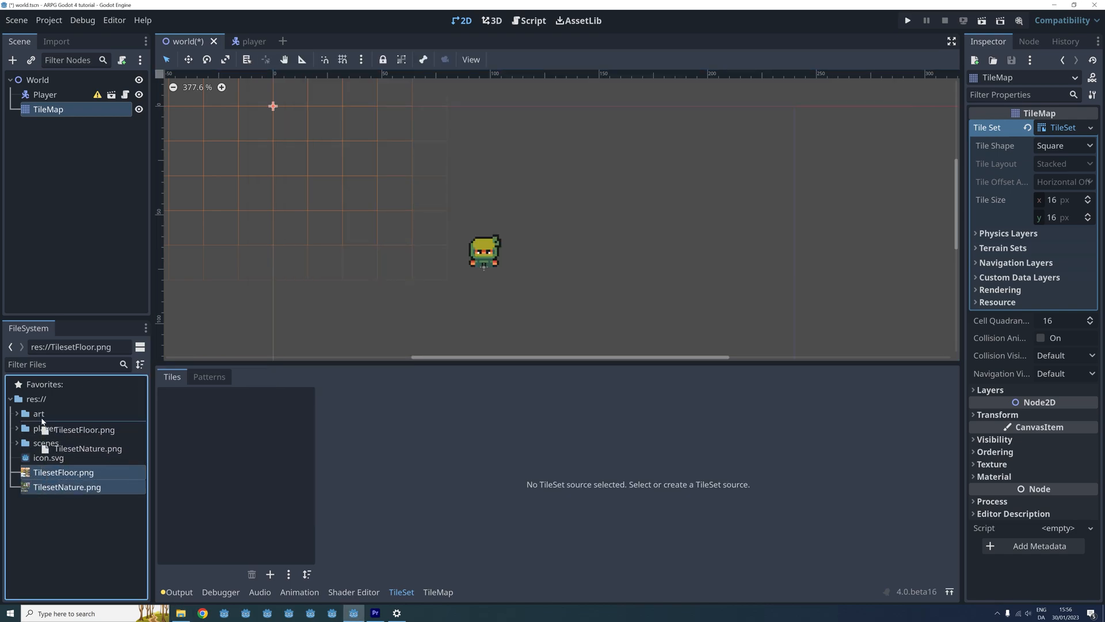
- Add TilesetFloor.png from res://art as an atlas with auto-created tiles, zoomed in
click(39, 414)
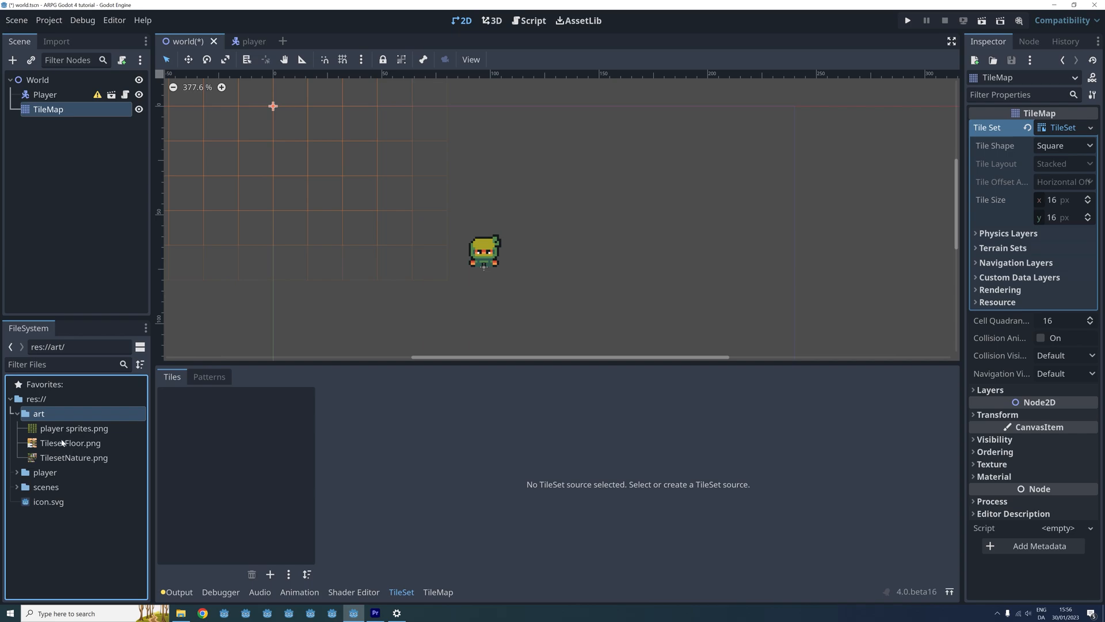
click(70, 443)
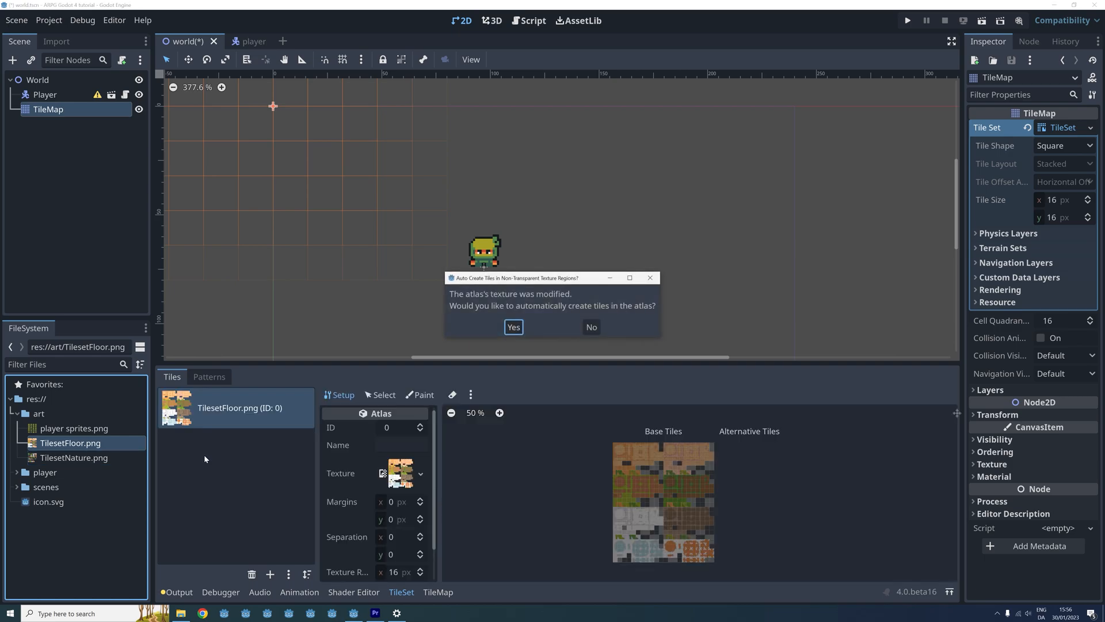
mouse_move(400, 344)
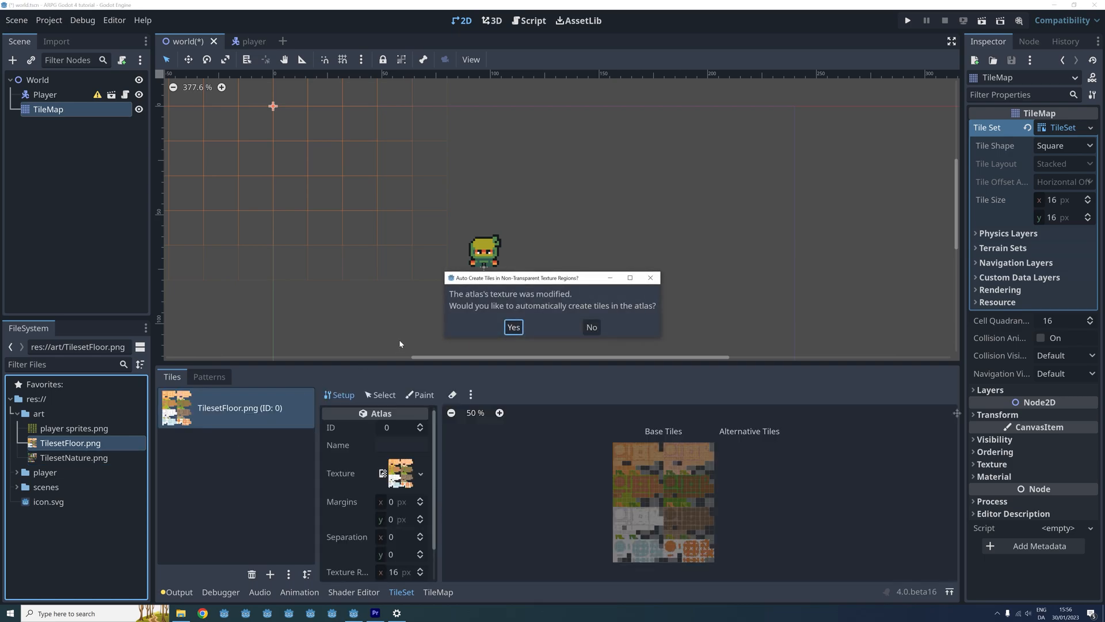
mouse_move(451, 301)
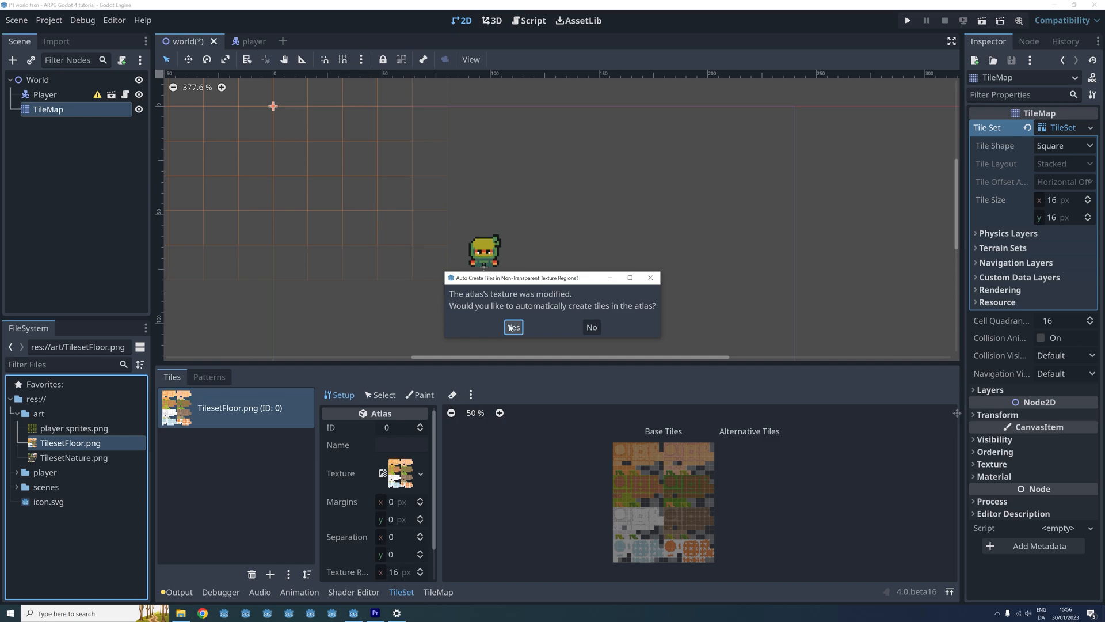
click(513, 326)
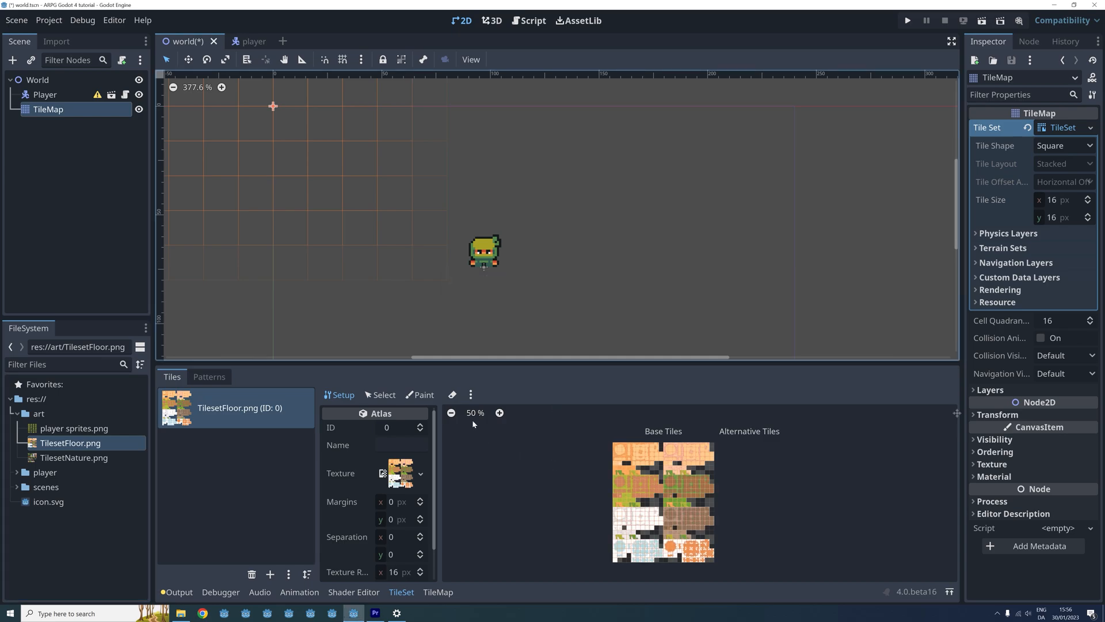
click(499, 412)
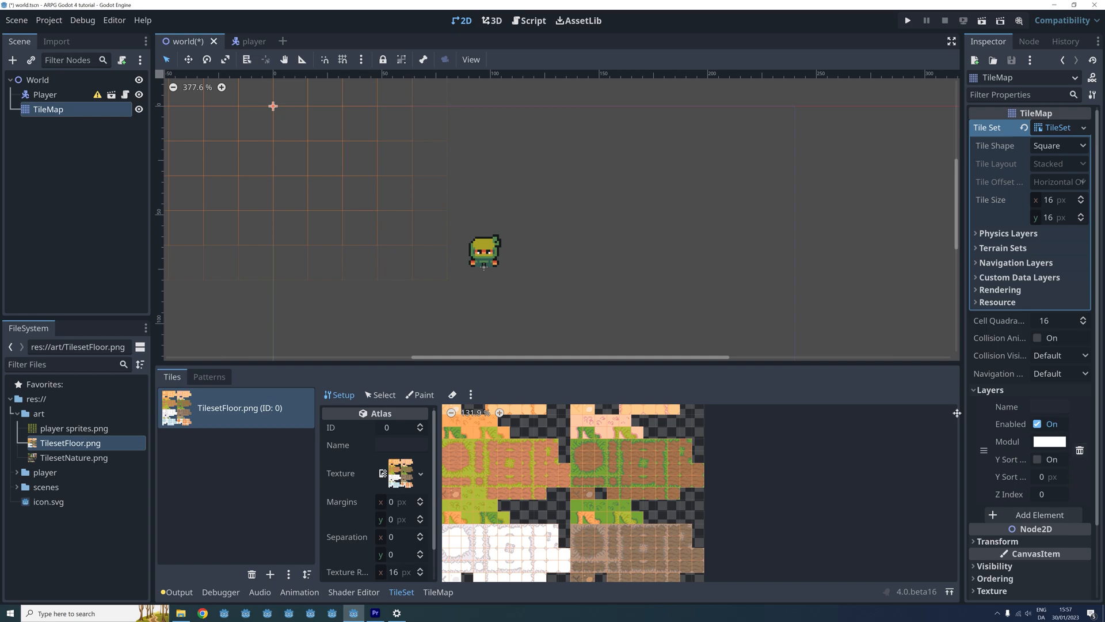
- Enter 'ground' as the Name of TileMap layer 0
click(1050, 407)
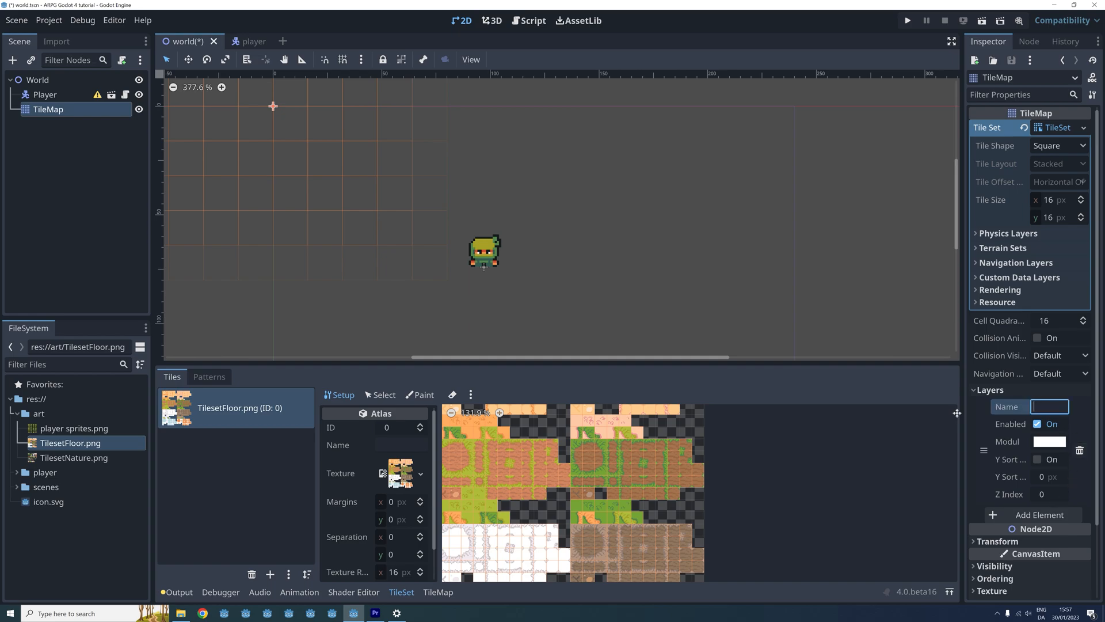
text(ground)
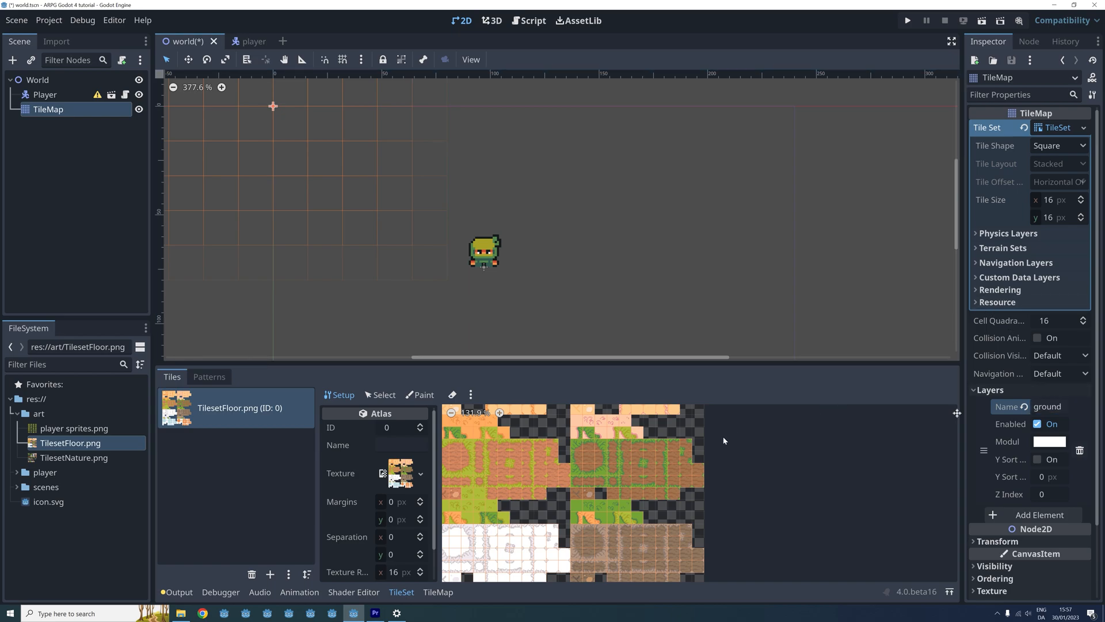
mouse_move(437, 607)
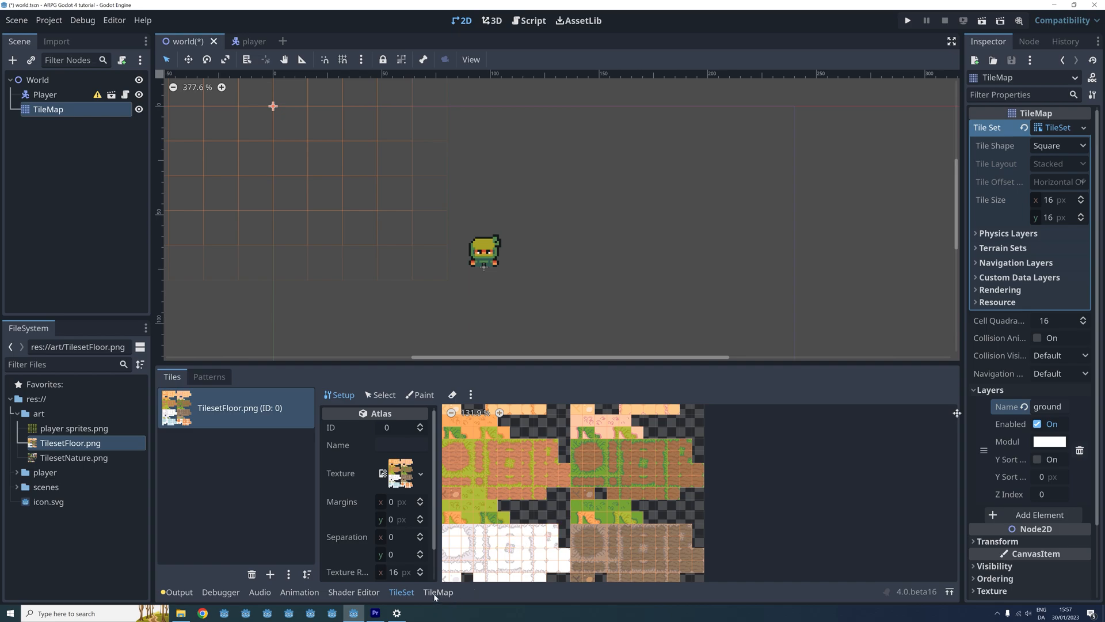
- Paint a large rectangle of plain grass around the player on the ground layer
click(436, 592)
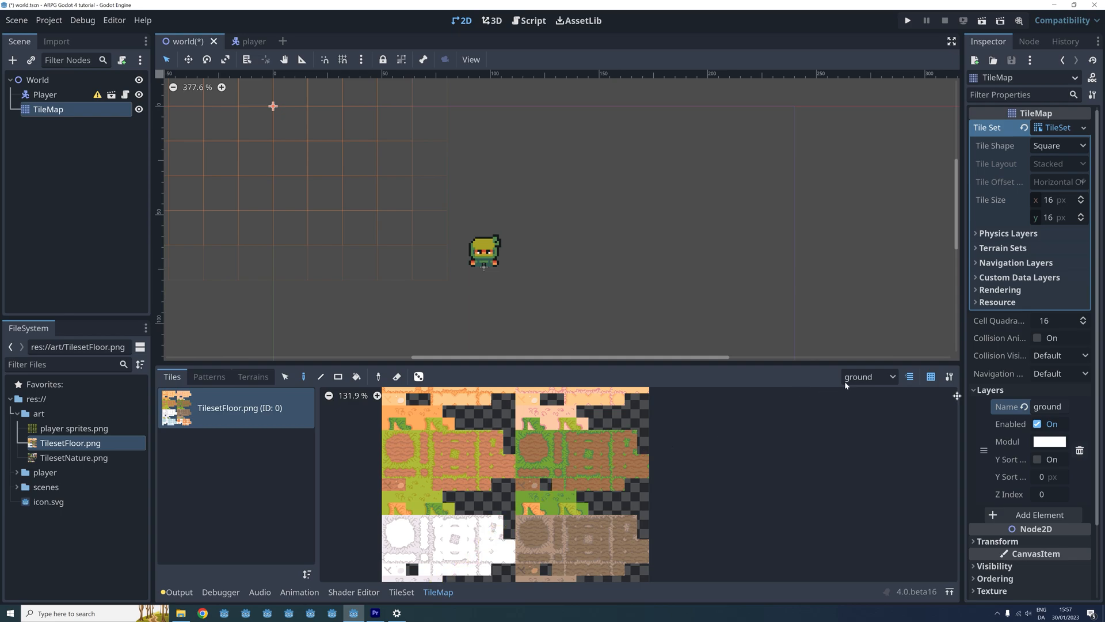
click(868, 376)
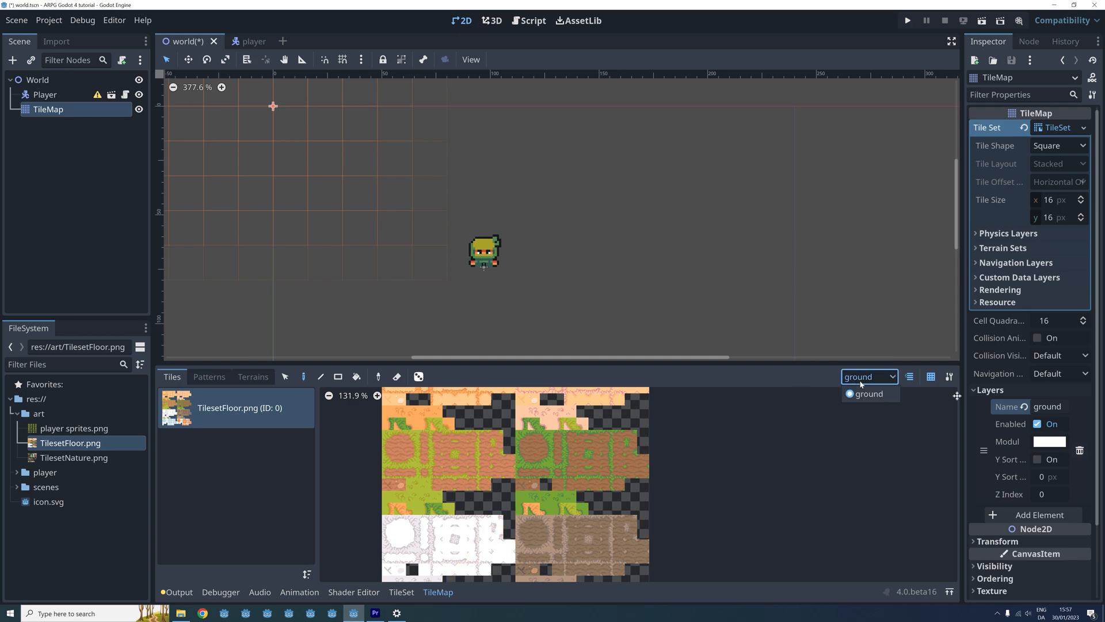
click(869, 393)
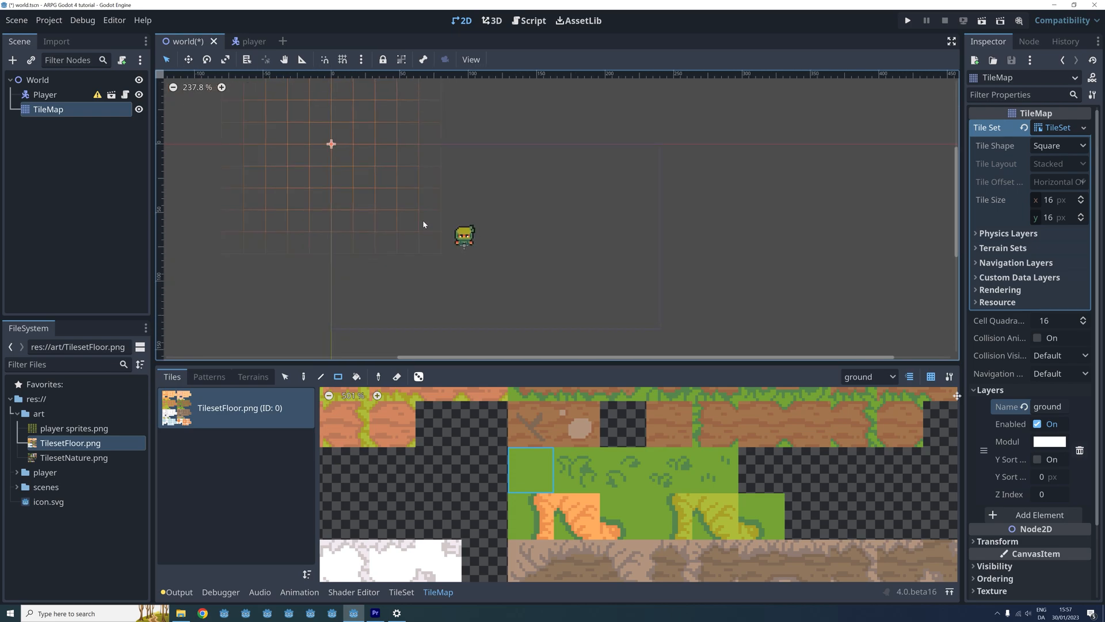
drag(331, 144, 659, 342)
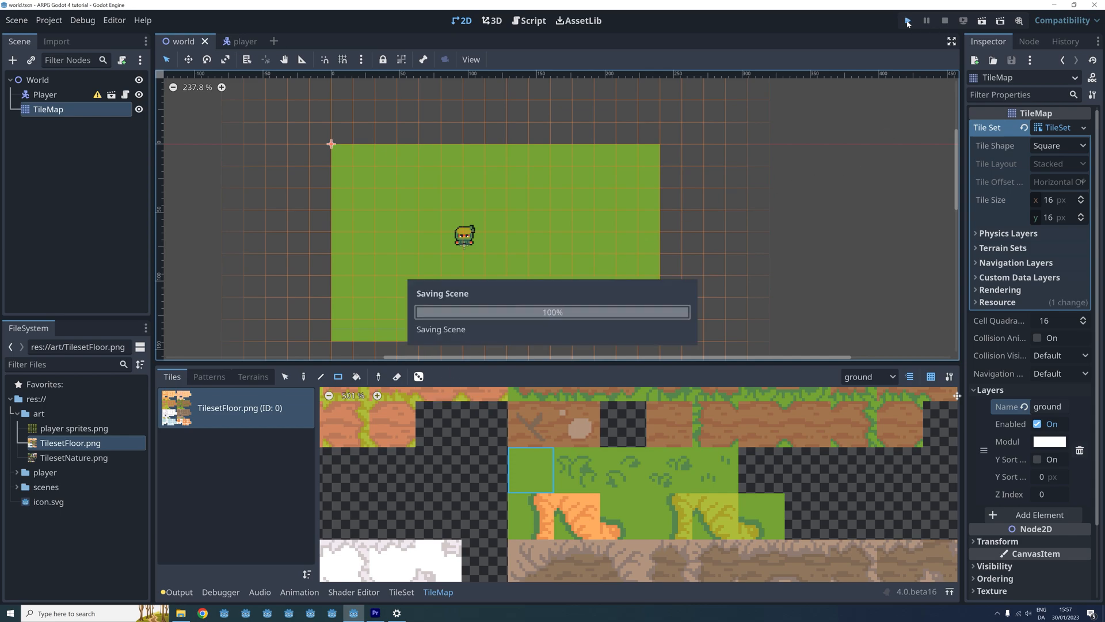
- Test-run the game to check the grass, then select the tufted grass tiles
click(908, 21)
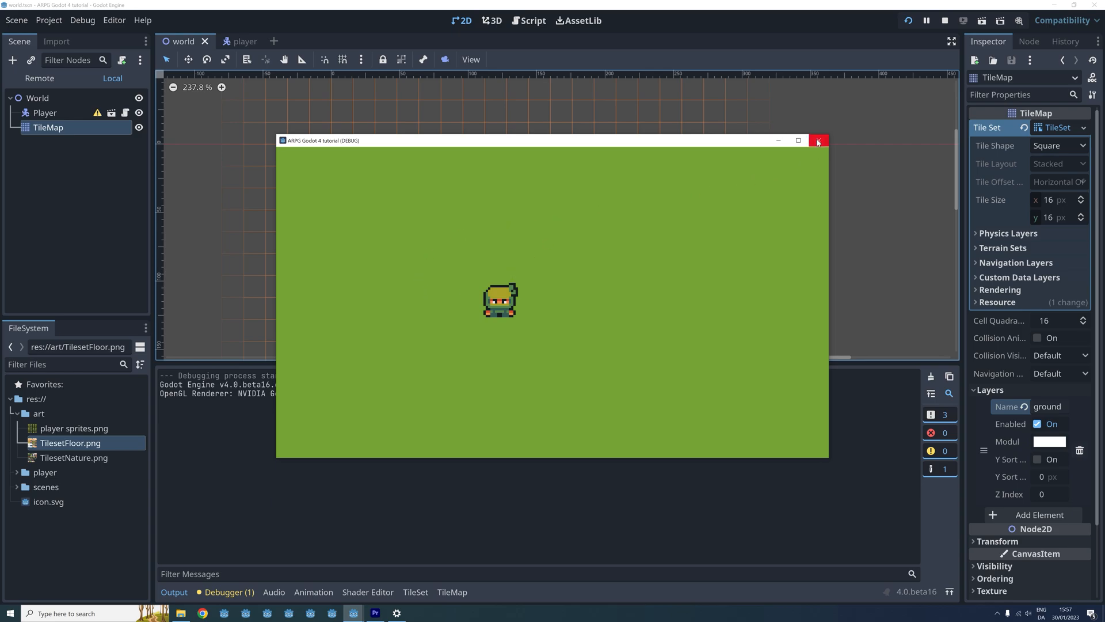
click(818, 141)
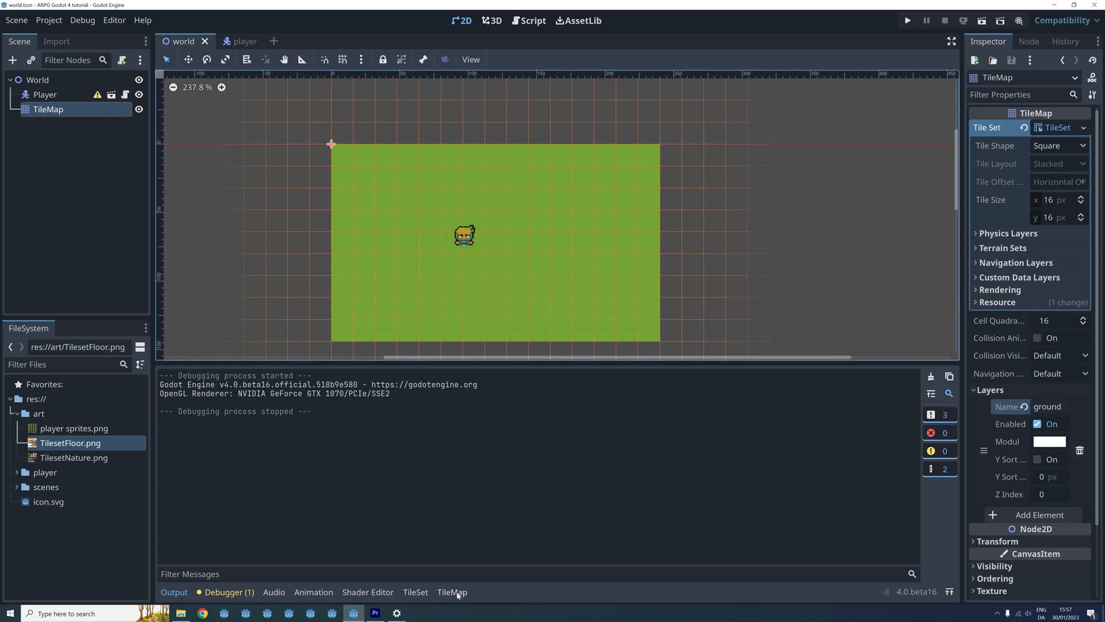
click(452, 591)
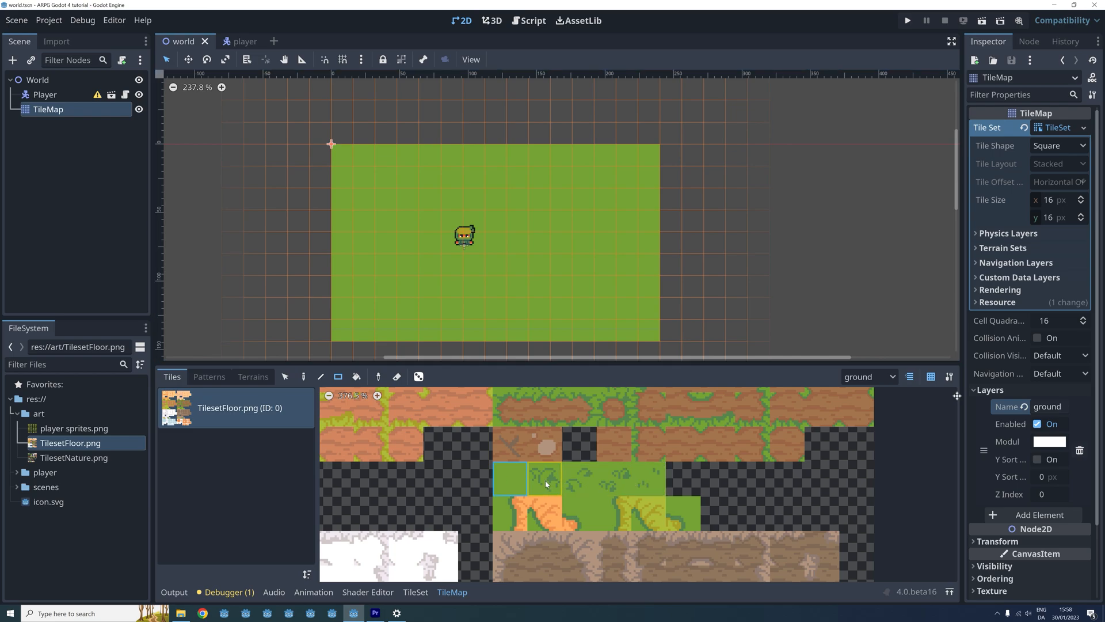
drag(510, 480, 649, 486)
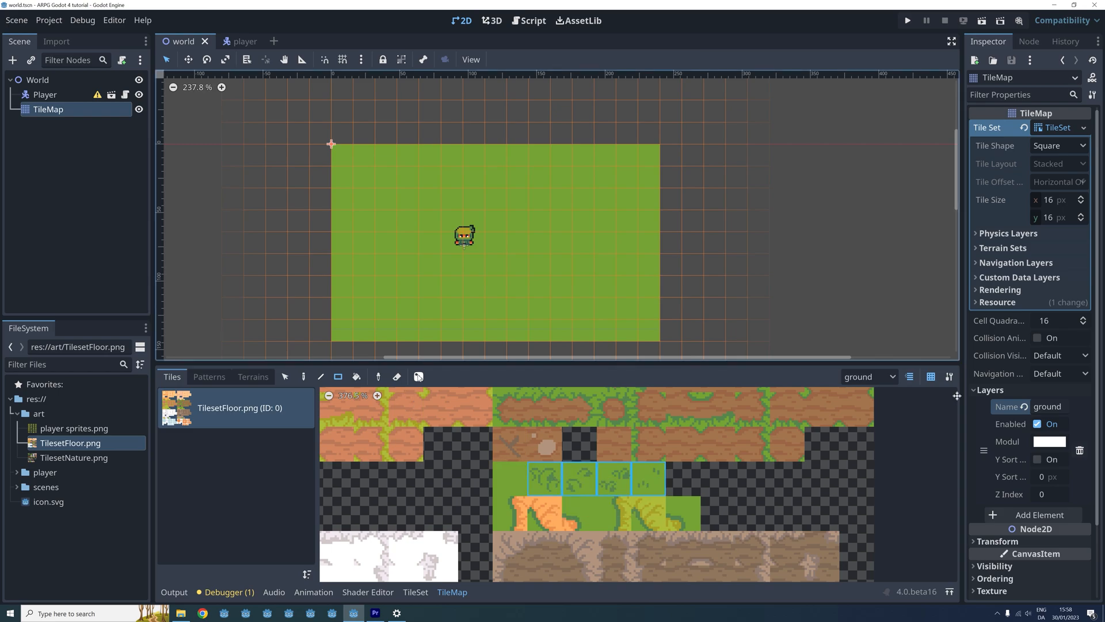
- Turn on Place Random Tile for the four selected grass variants
click(418, 376)
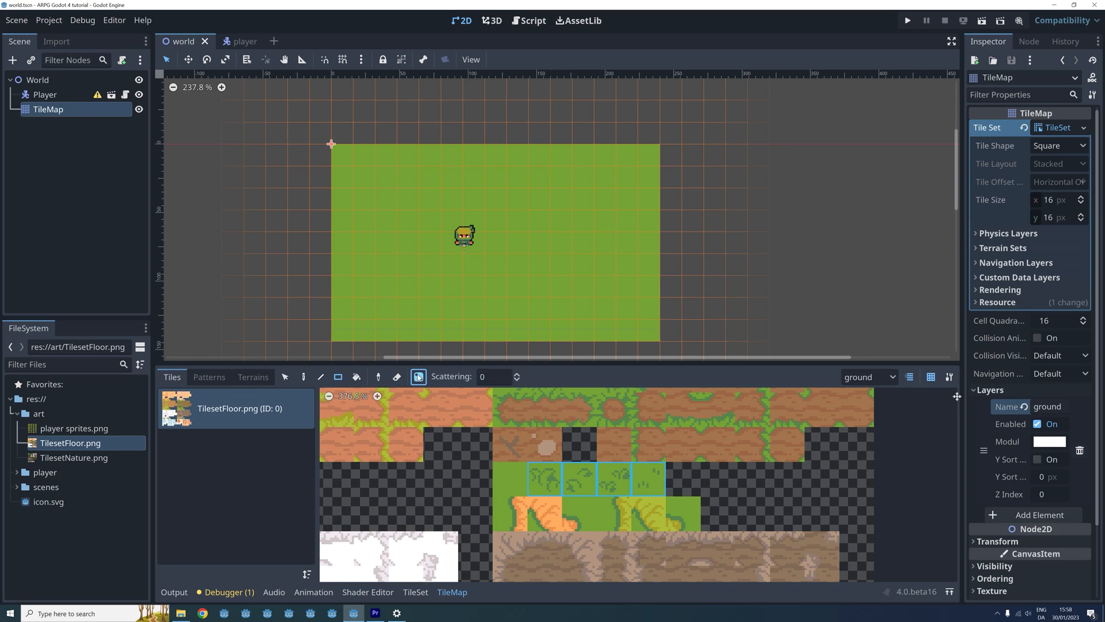
mouse_move(418, 376)
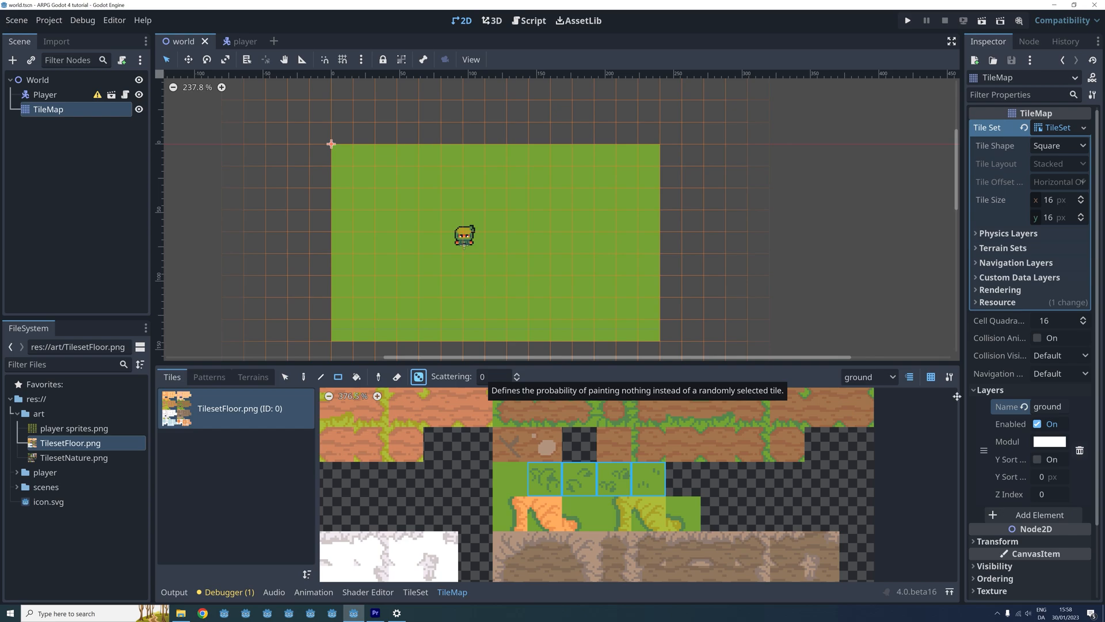
mouse_move(336, 163)
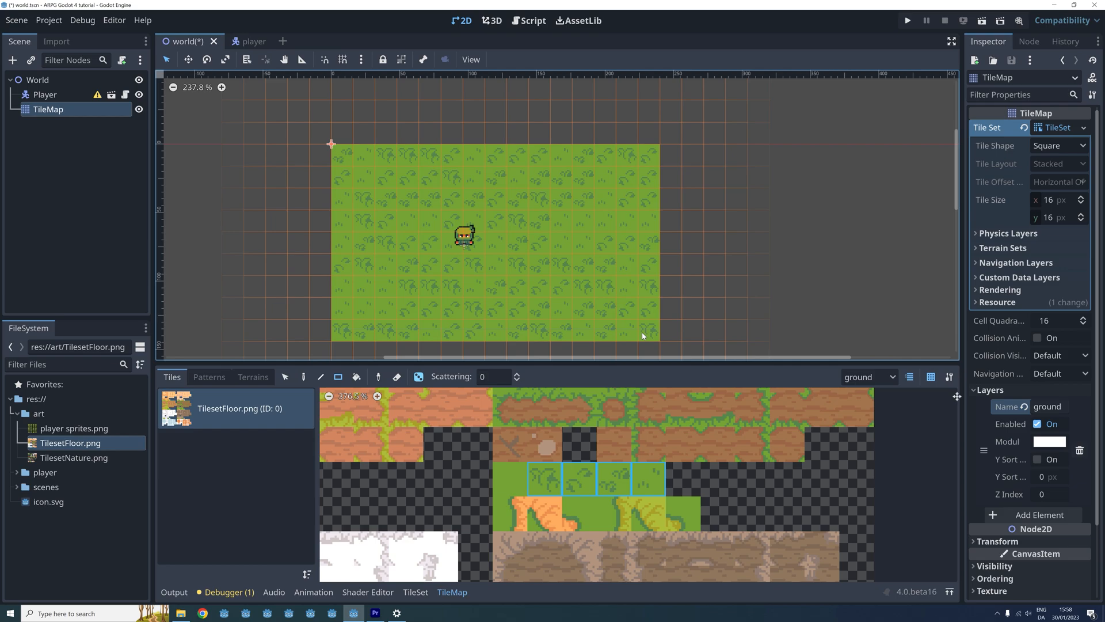
mouse_move(643, 335)
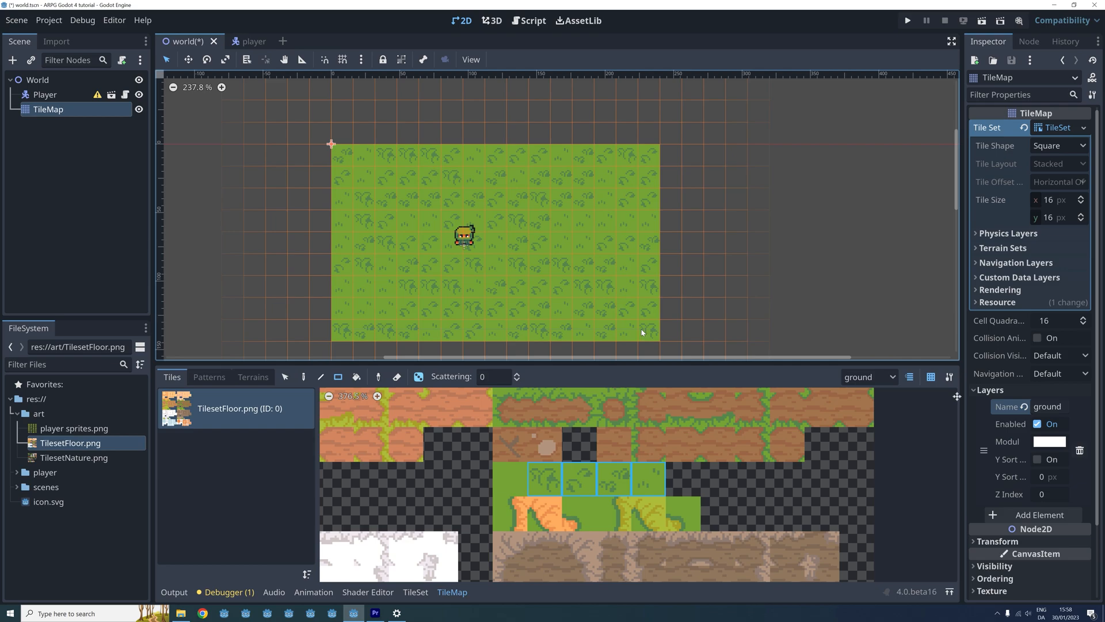
mouse_move(640, 321)
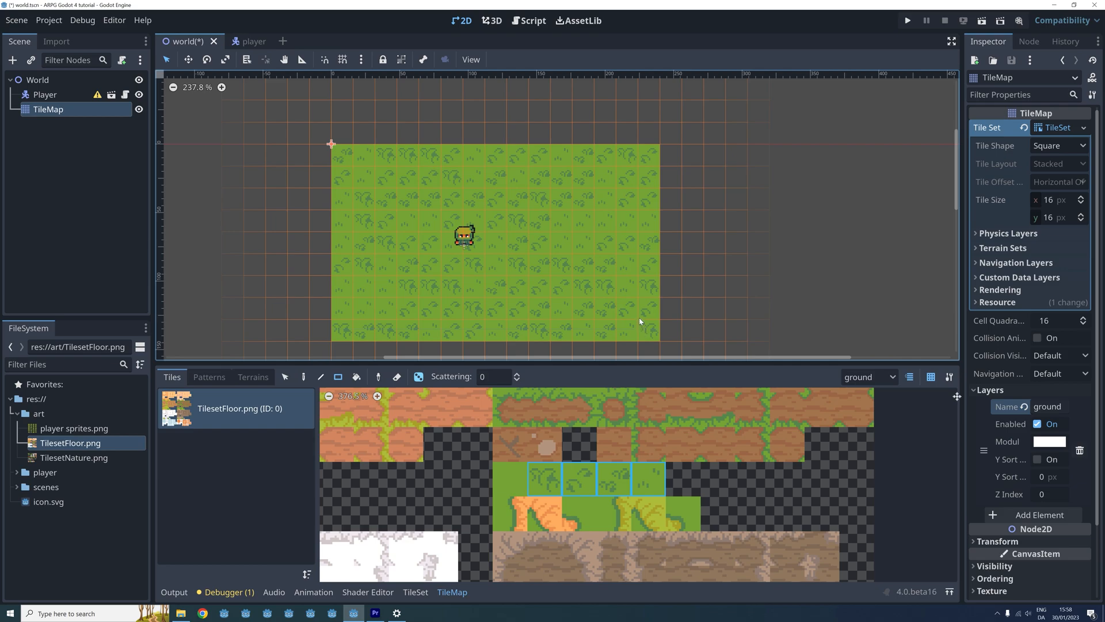
mouse_move(638, 317)
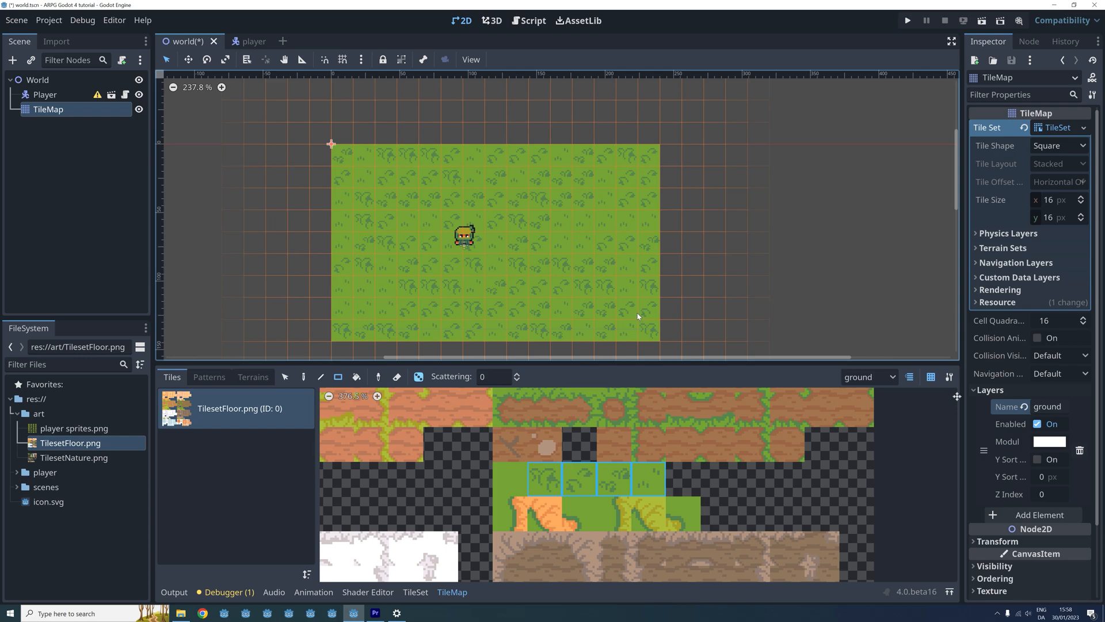
mouse_move(640, 316)
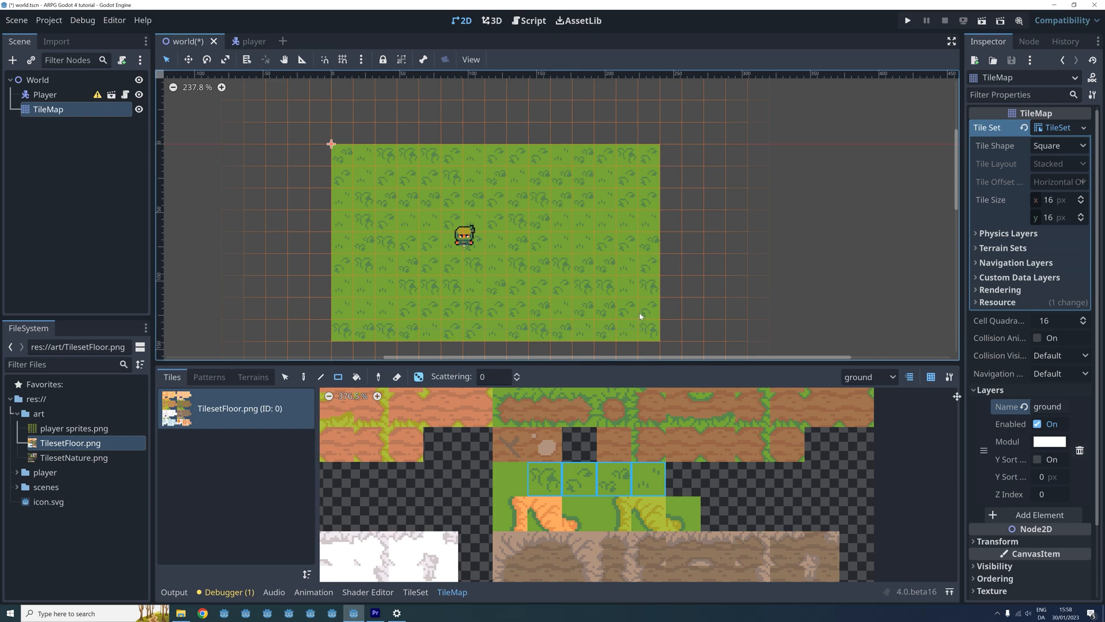
mouse_move(643, 338)
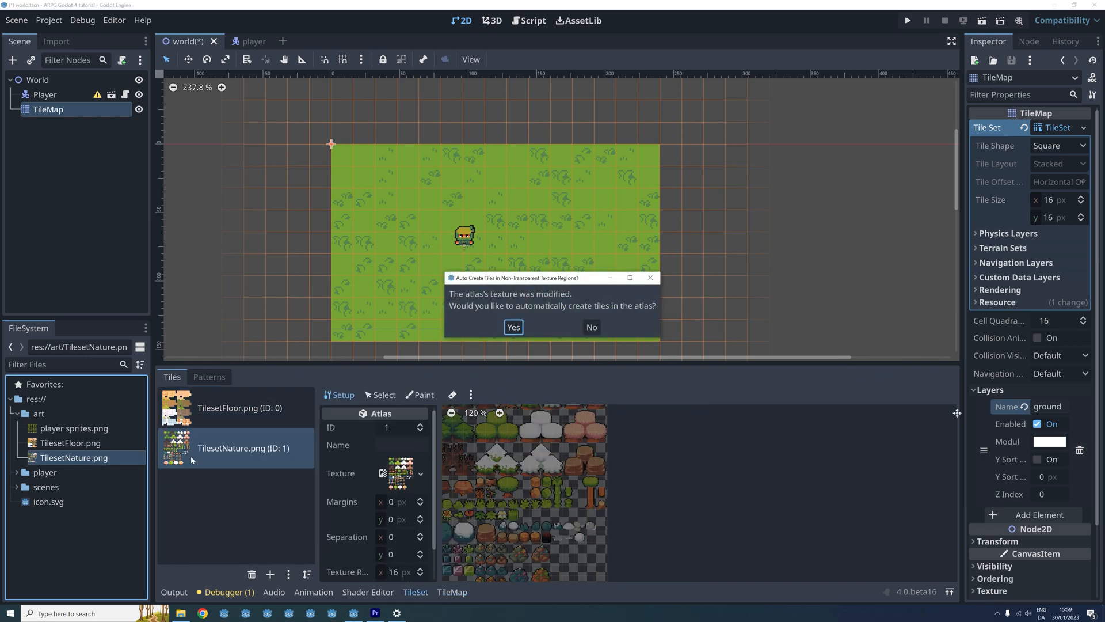
- Accept automatic tile creation for the TilesetNature.png atlas
click(512, 326)
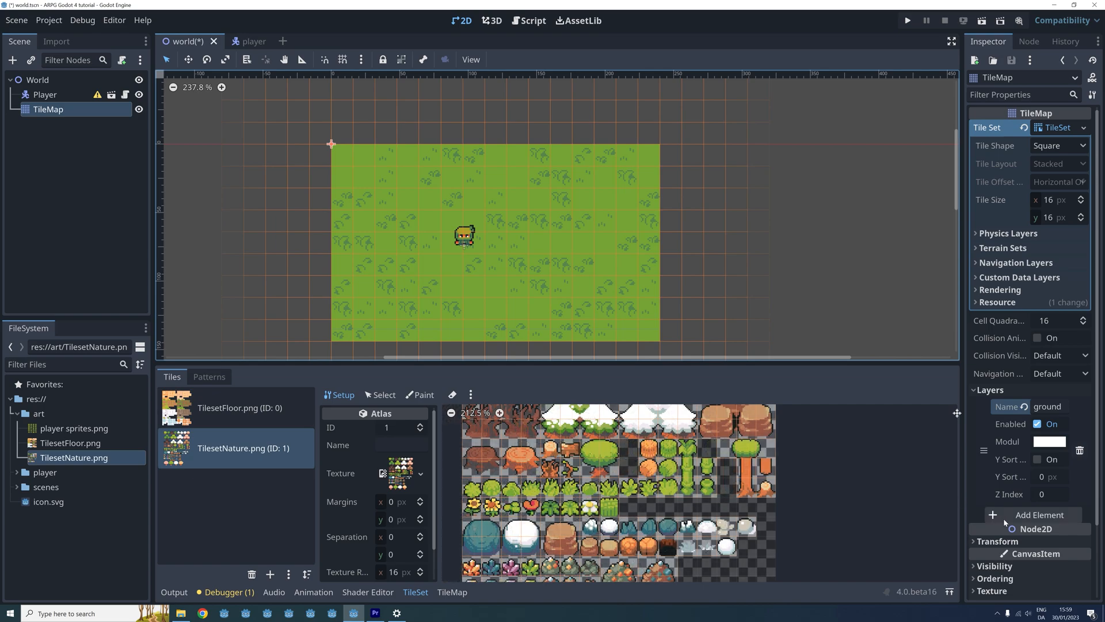
- Add a 'foilage' TileMap layer, make it active, and paint flower tiles over the grass
click(1040, 514)
text(foliage)
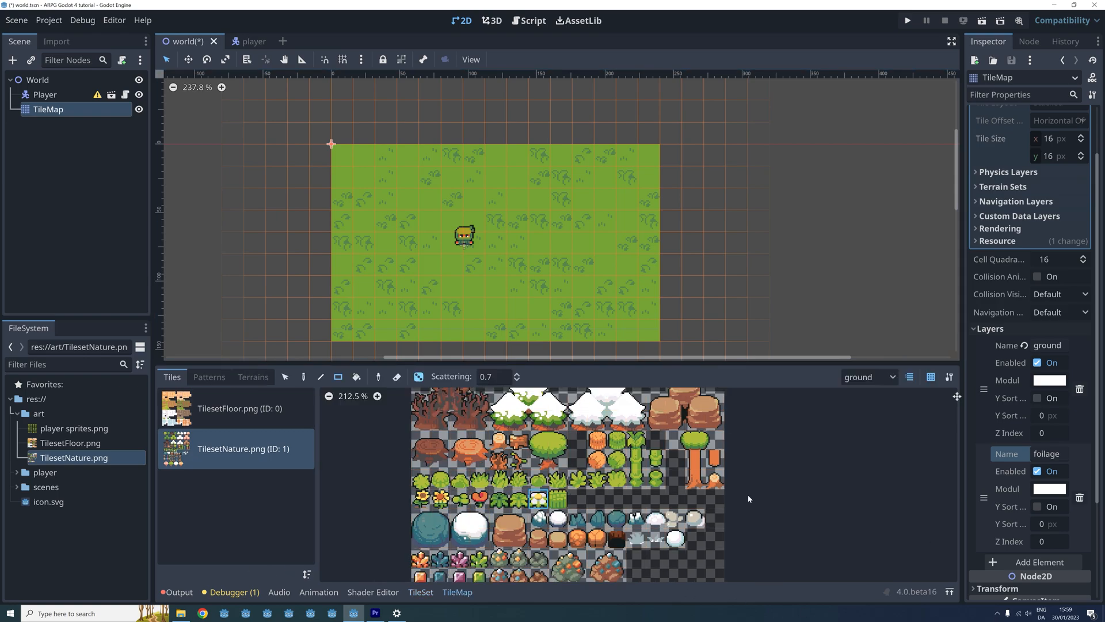
click(869, 377)
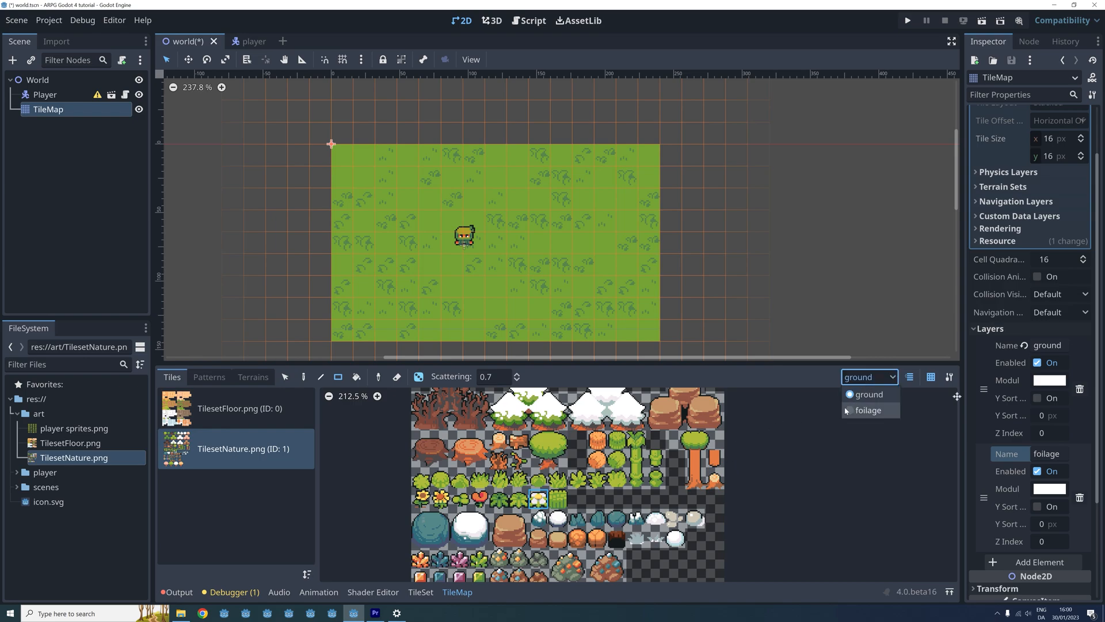
click(867, 411)
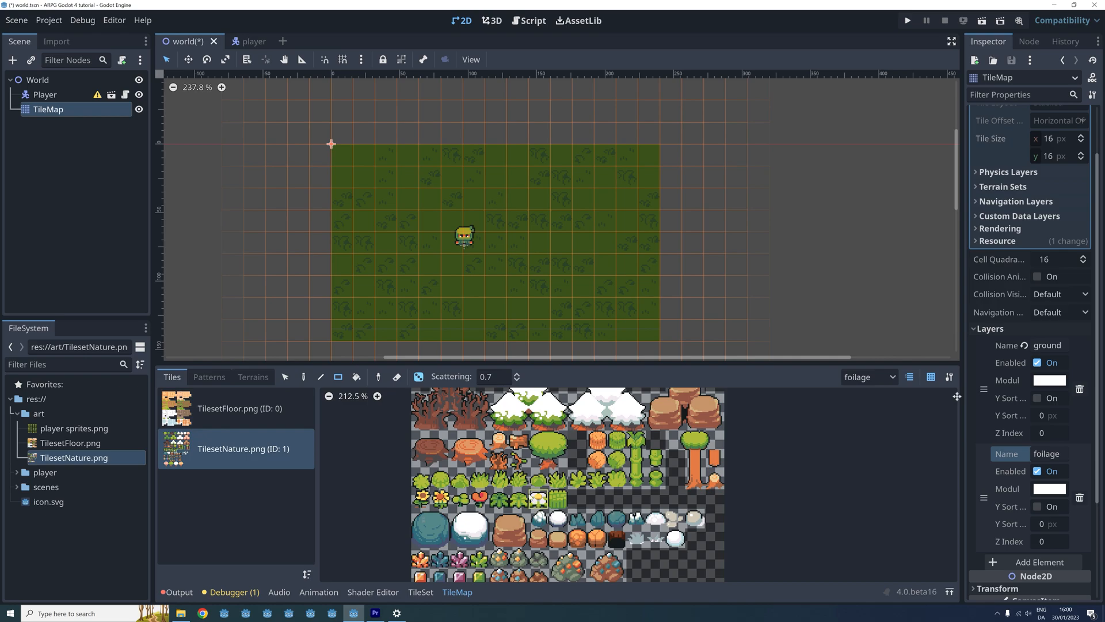
click(537, 498)
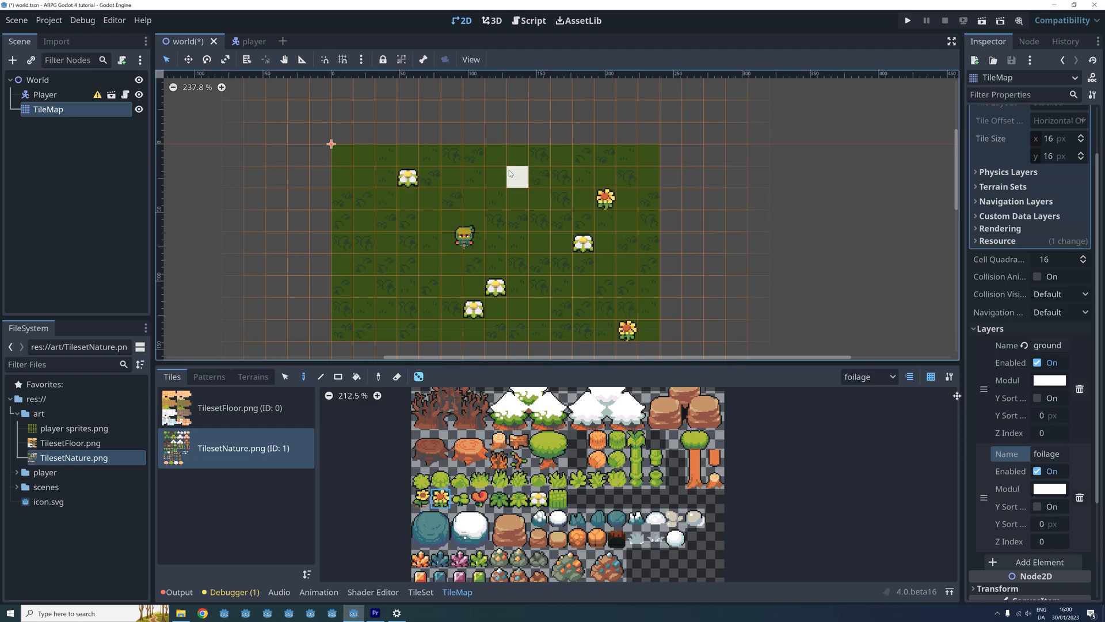
- Add a third TileMap layer and name it 'trees'
click(908, 20)
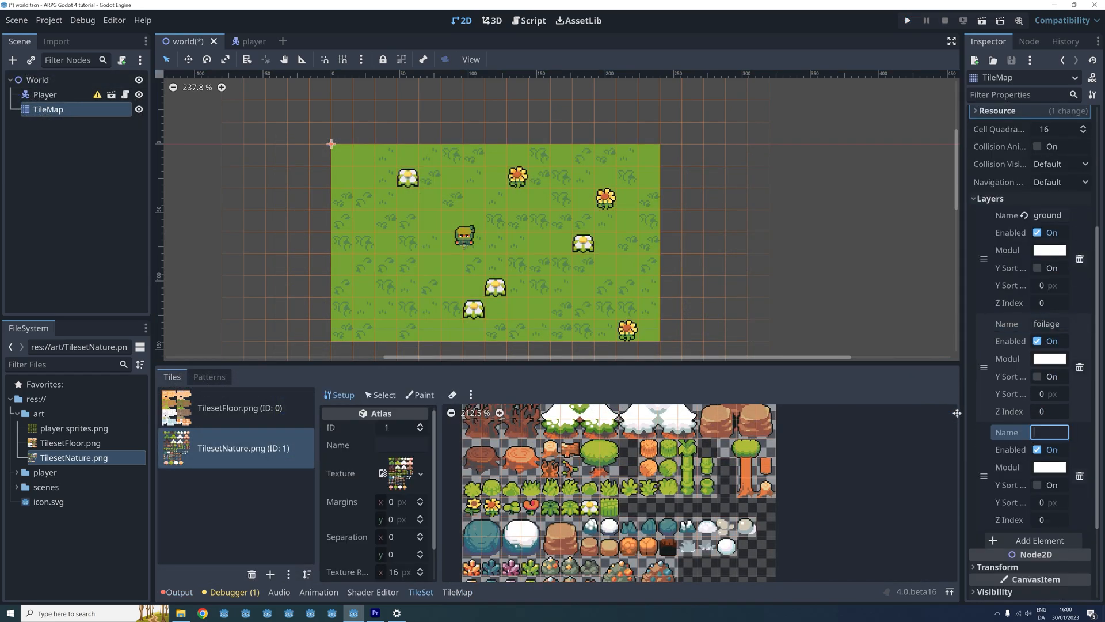
text(trees)
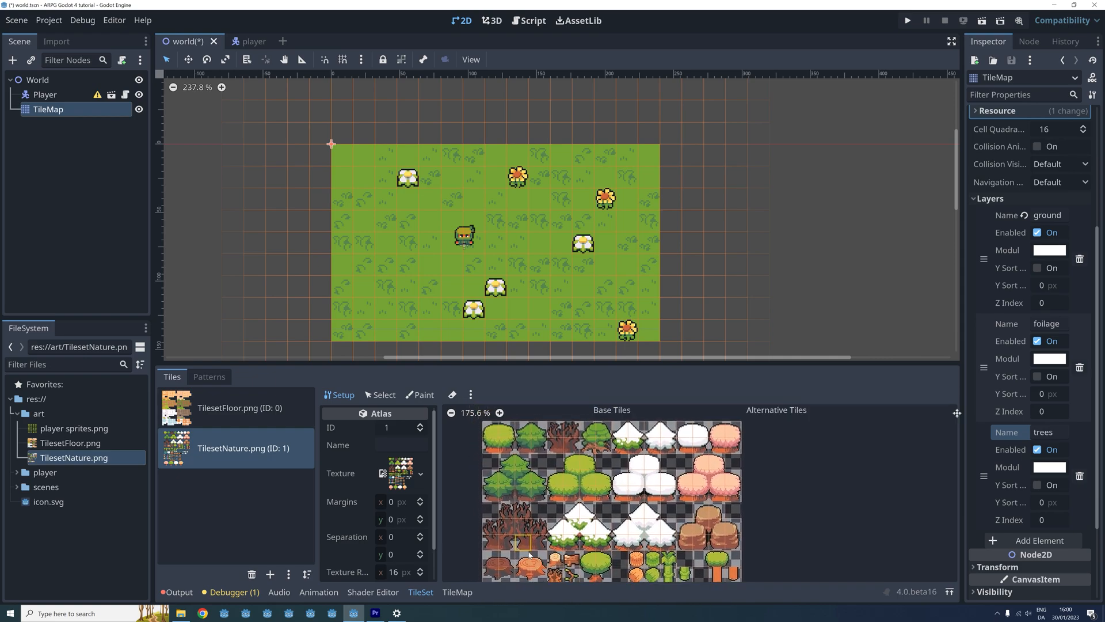
click(500, 413)
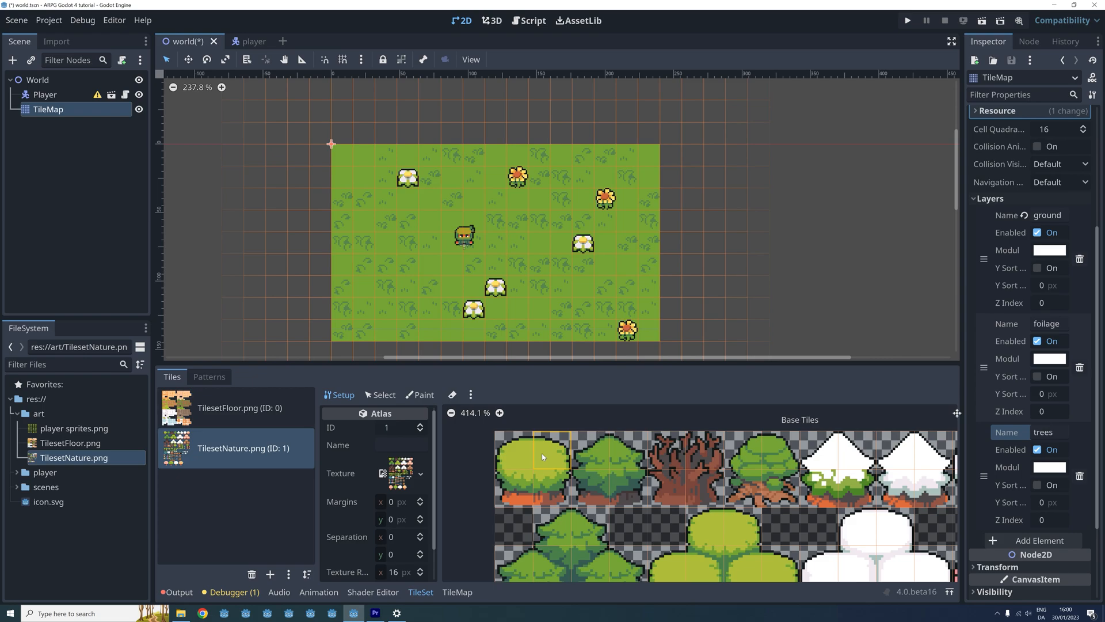
- Delete the bush tree's quarter tiles and set its top-left tile's Size in Atlas to 2x2
right_click(543, 456)
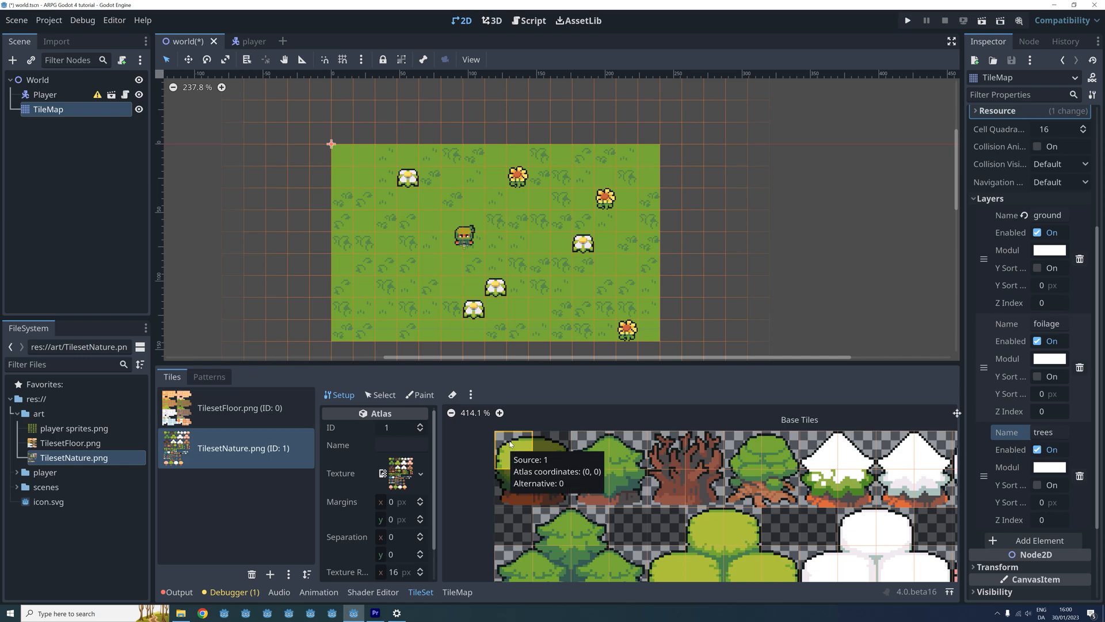
click(380, 395)
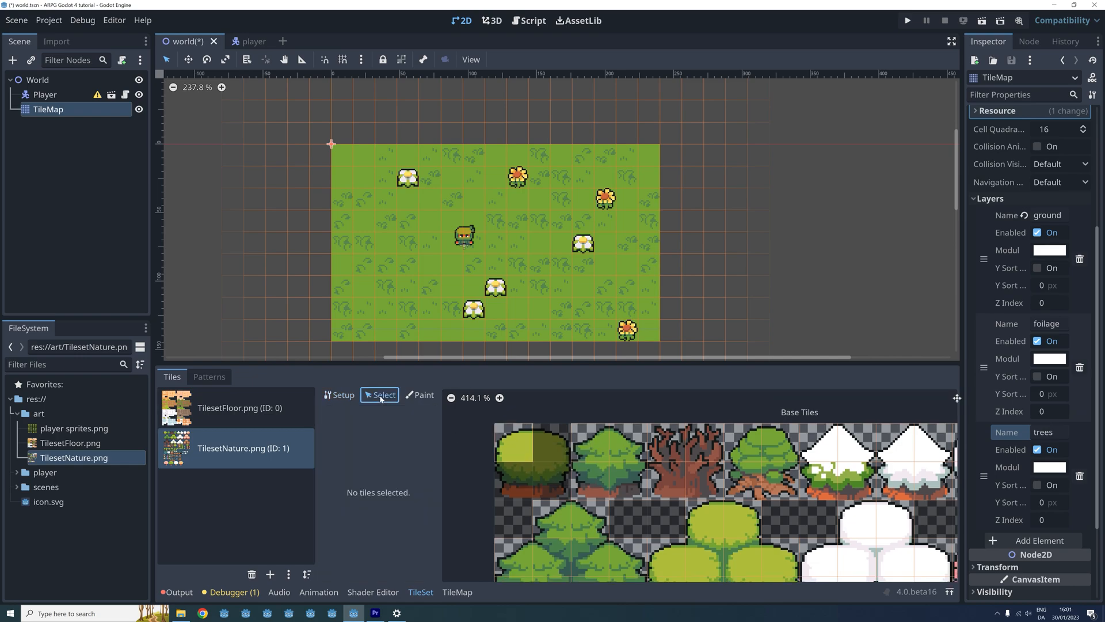
click(524, 453)
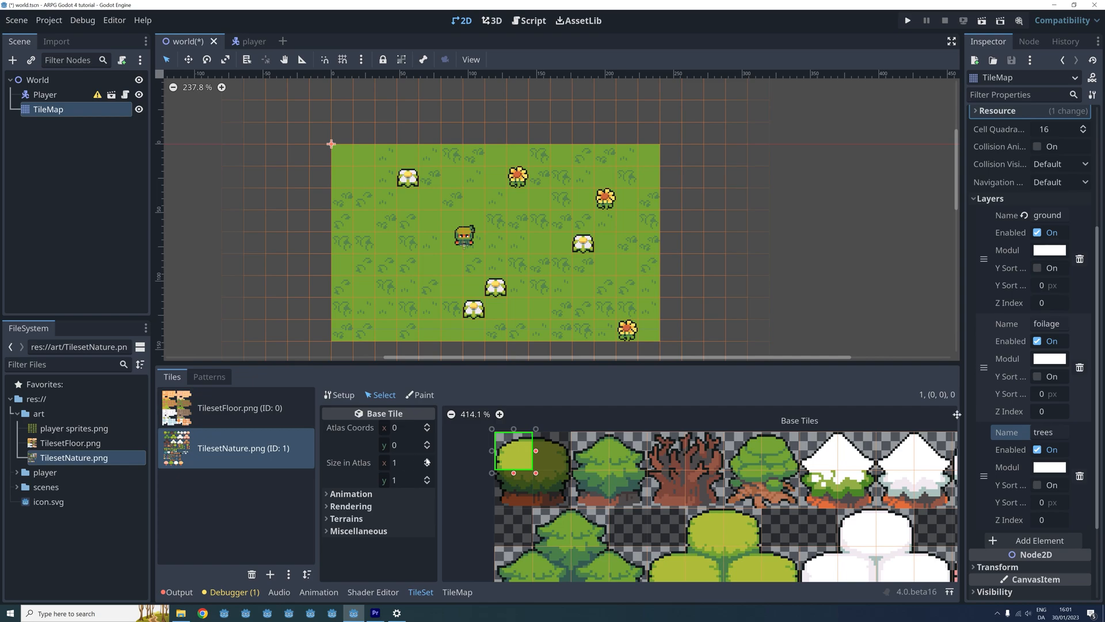
click(427, 459)
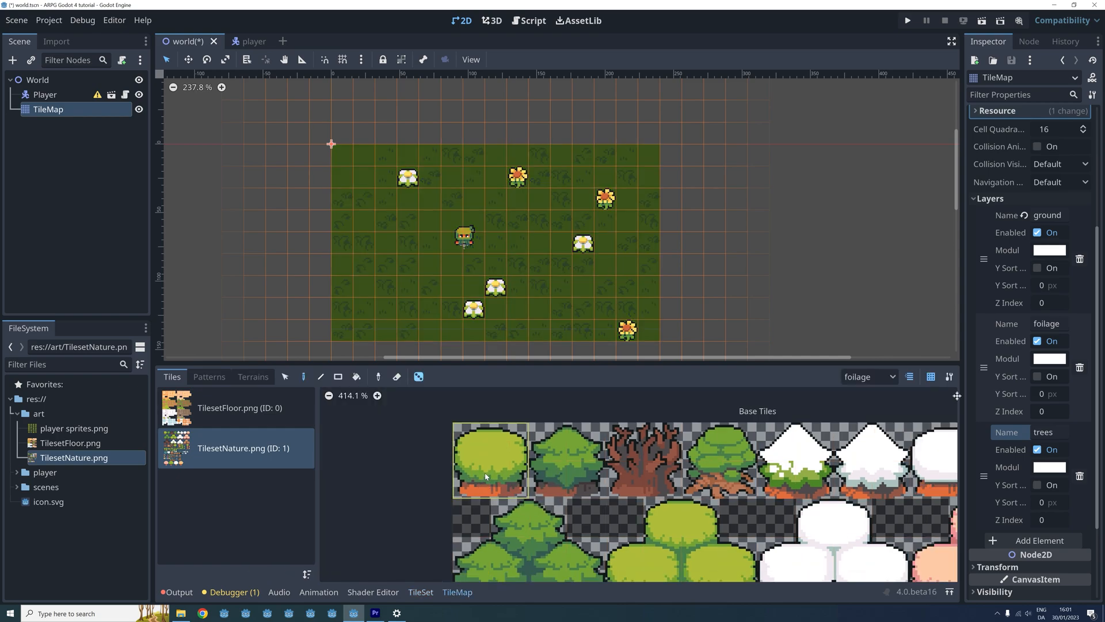
- On the 'trees' layer, paint bush trees onto the map, including one near the top
click(868, 376)
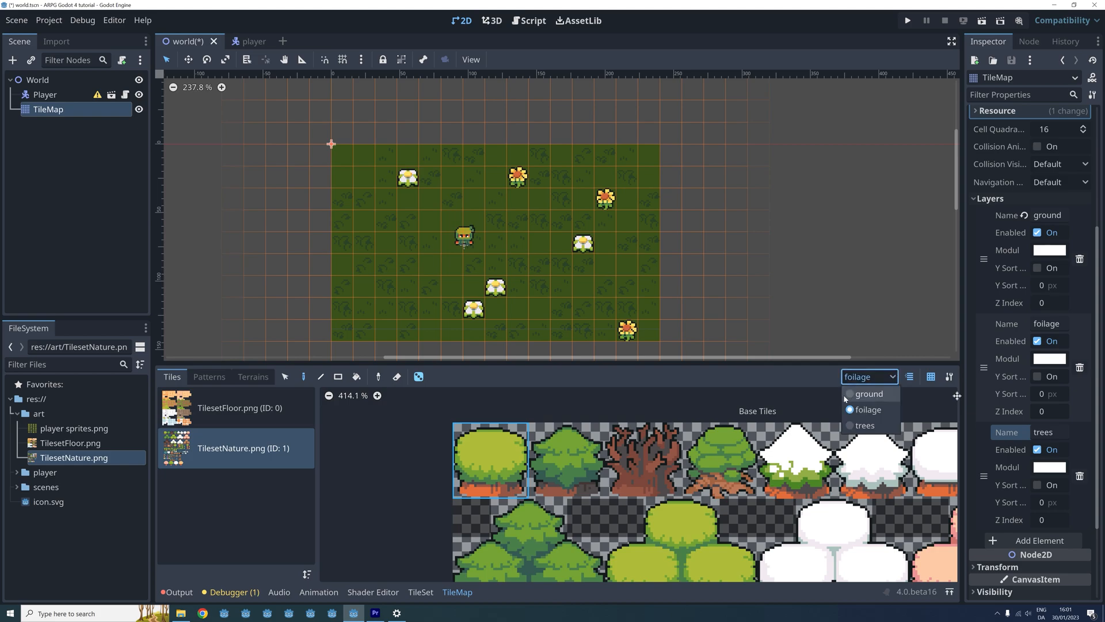
click(863, 424)
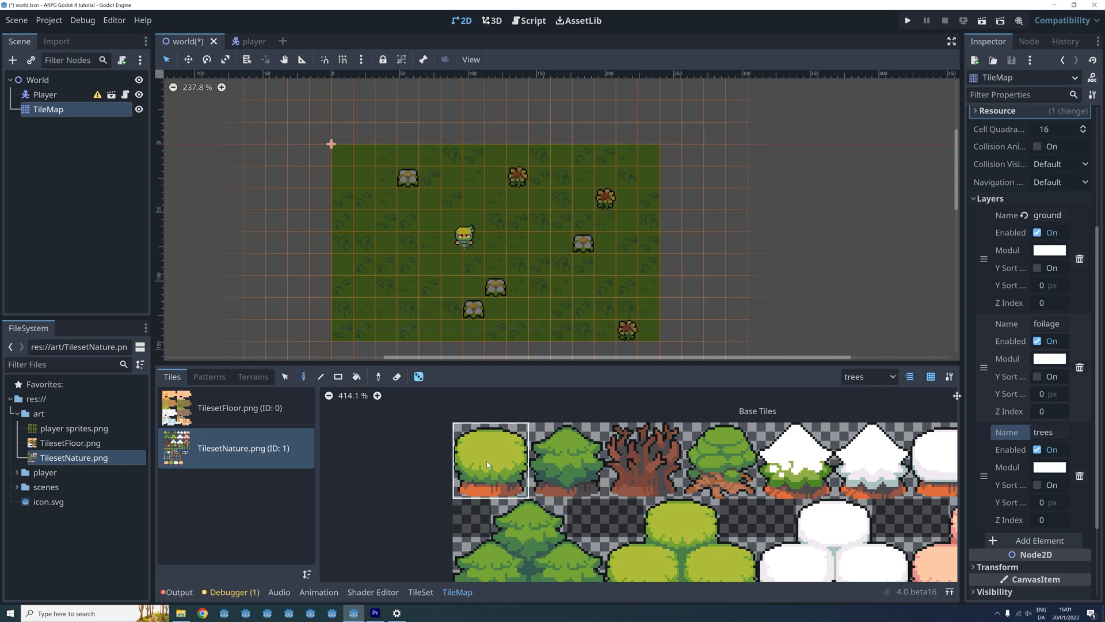
click(428, 264)
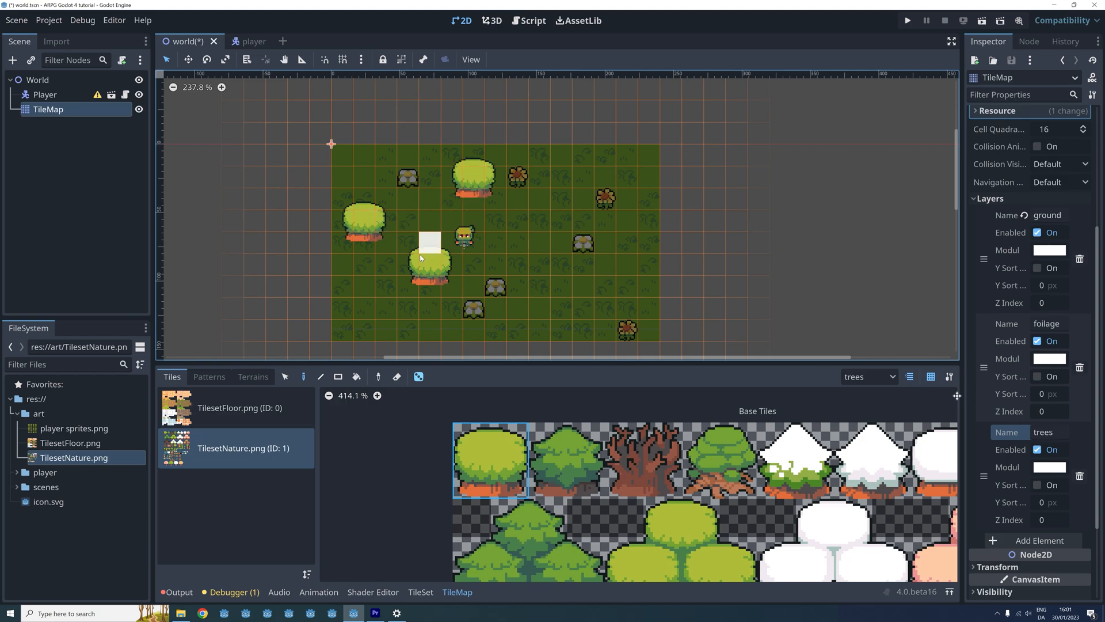
click(472, 179)
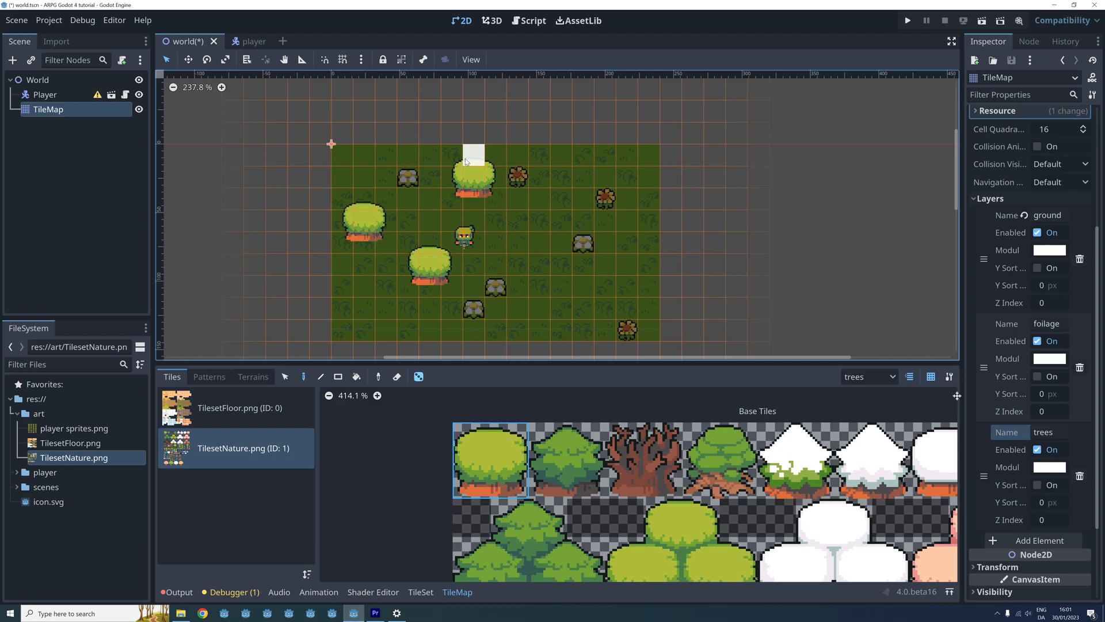
click(473, 159)
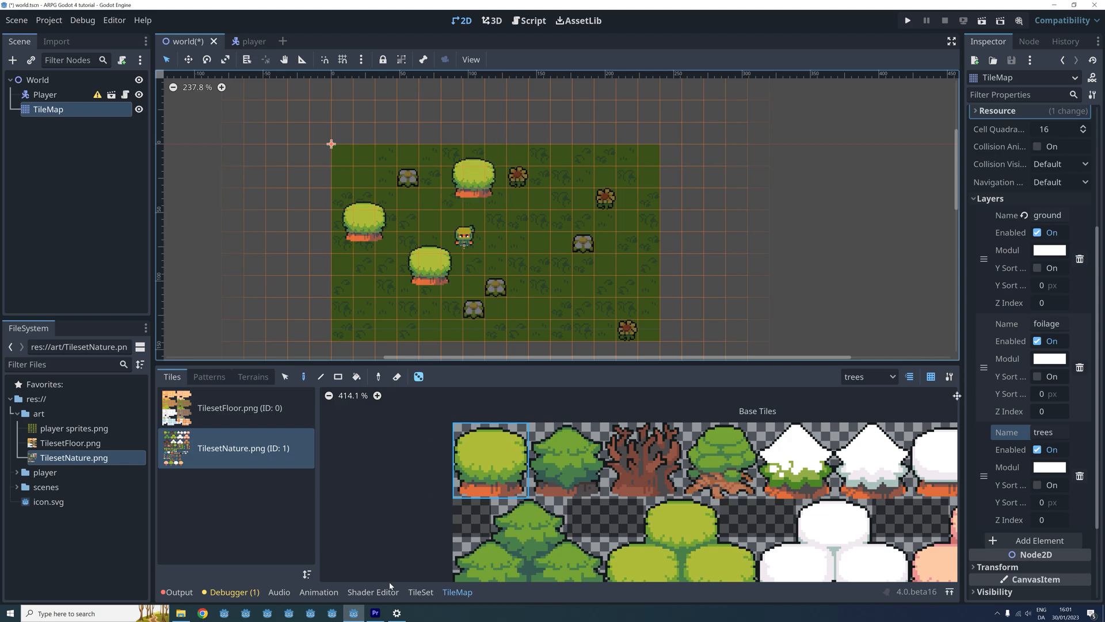
- Set a Texture Offset under the bush tree tile's Rendering settings, then return to the TileMap
click(420, 591)
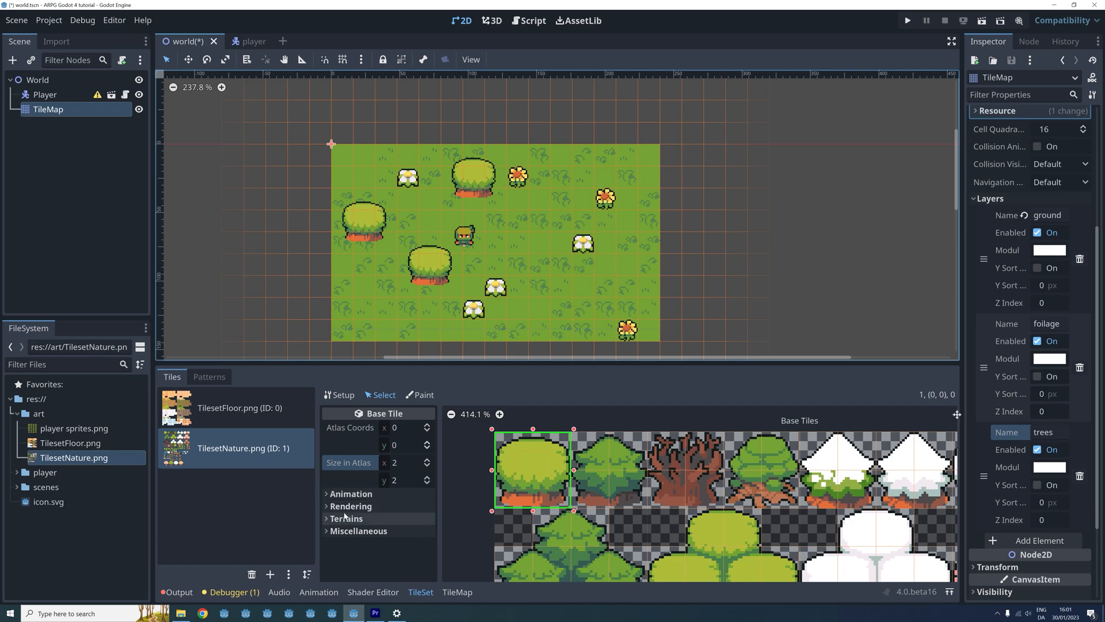
click(352, 506)
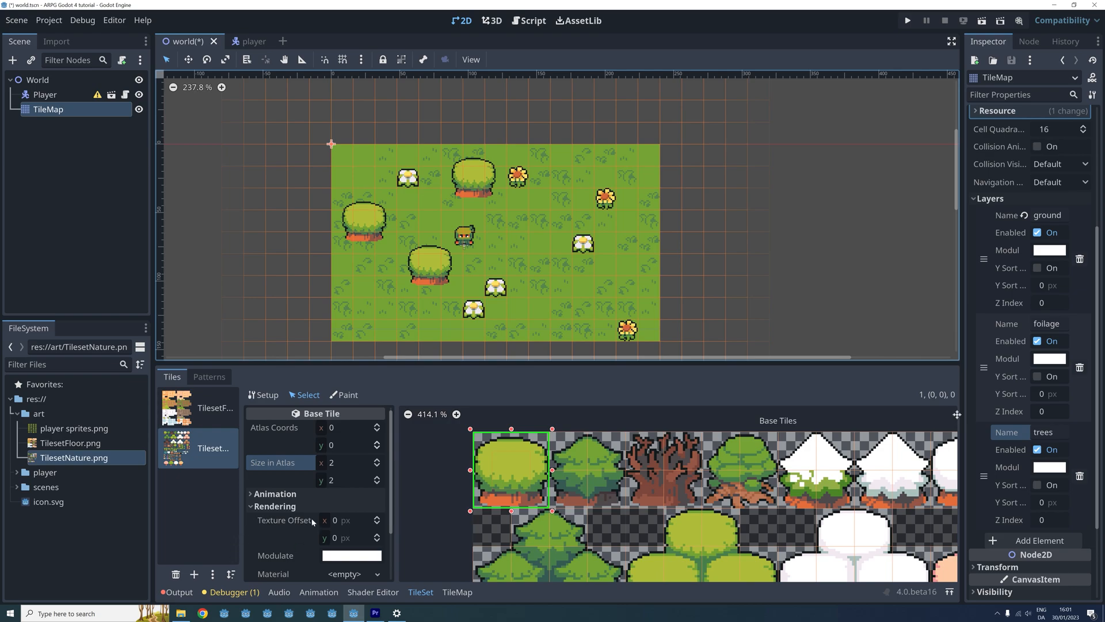
click(352, 519)
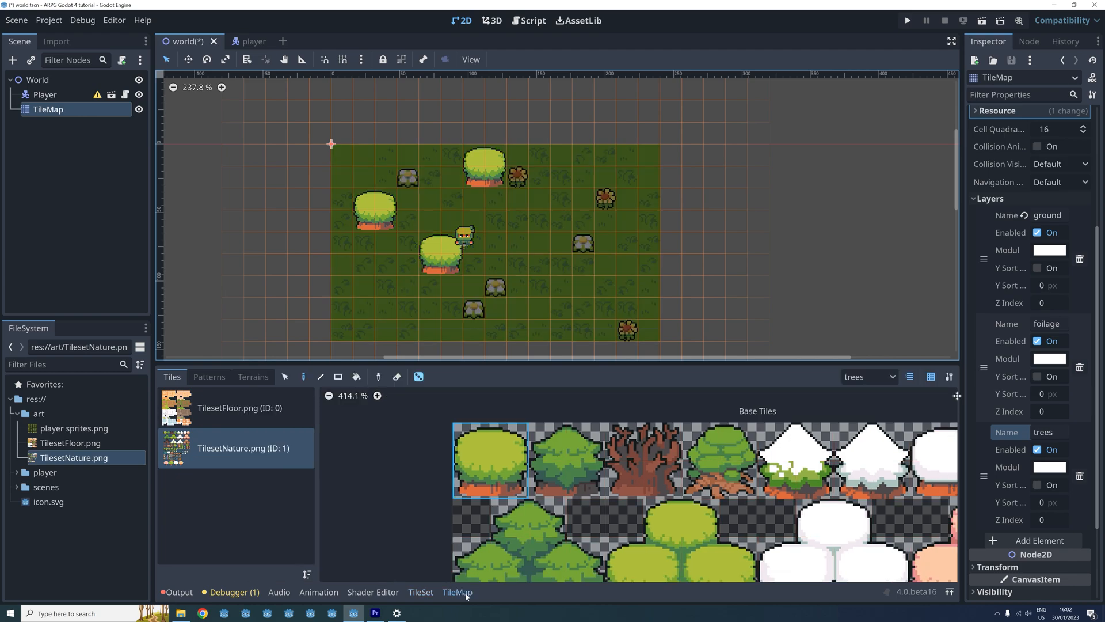
click(540, 242)
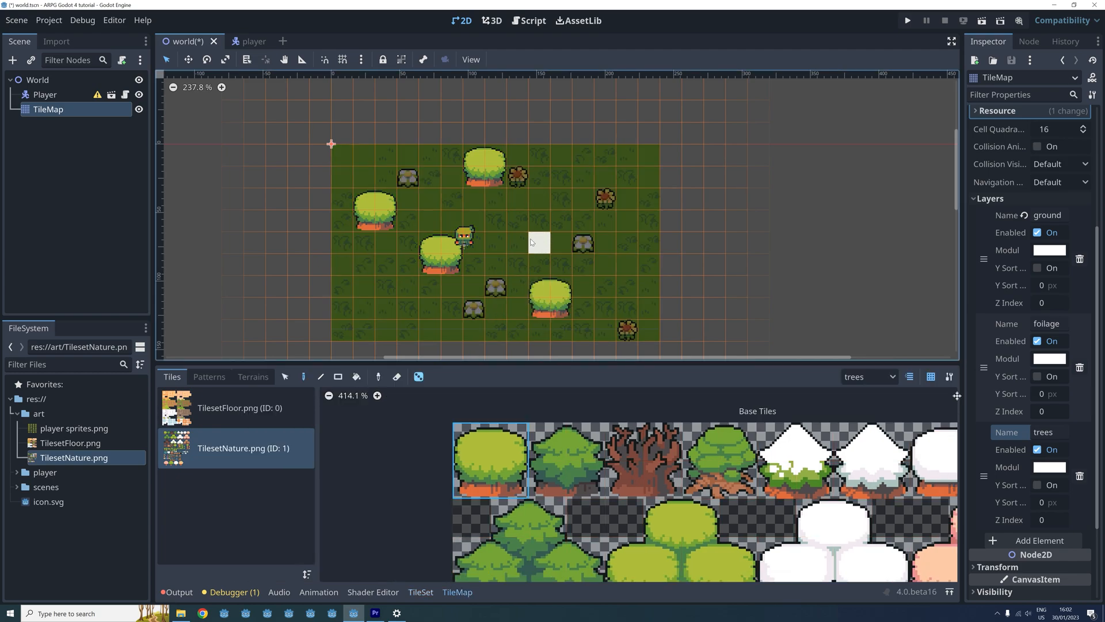